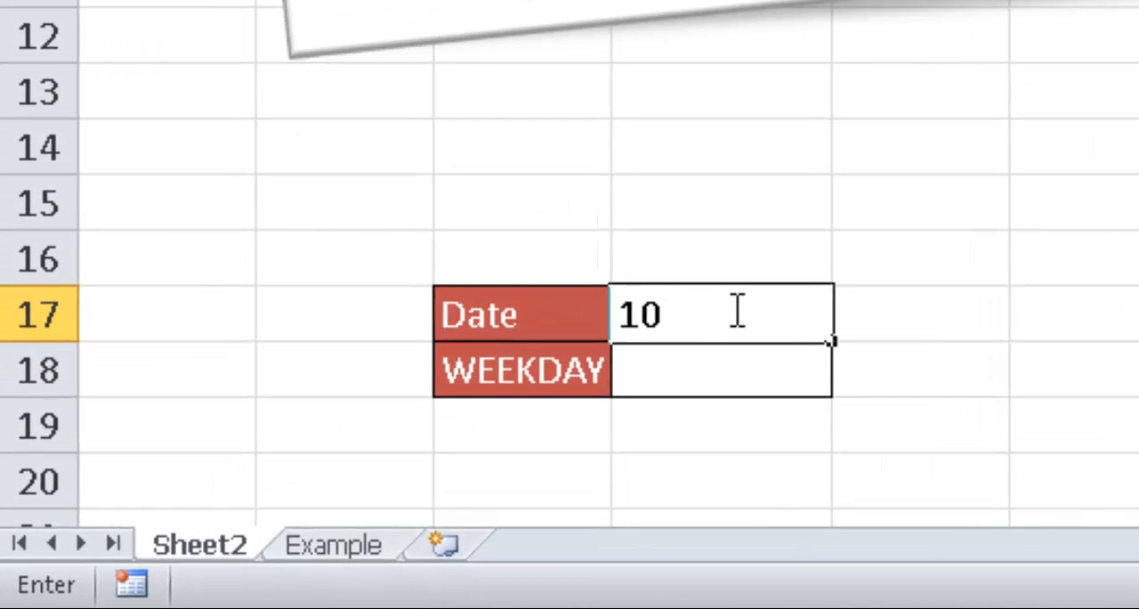
- Enter 10/31/2014 in D17 and begin a =WEEKDAY formula in D18
text(/31)
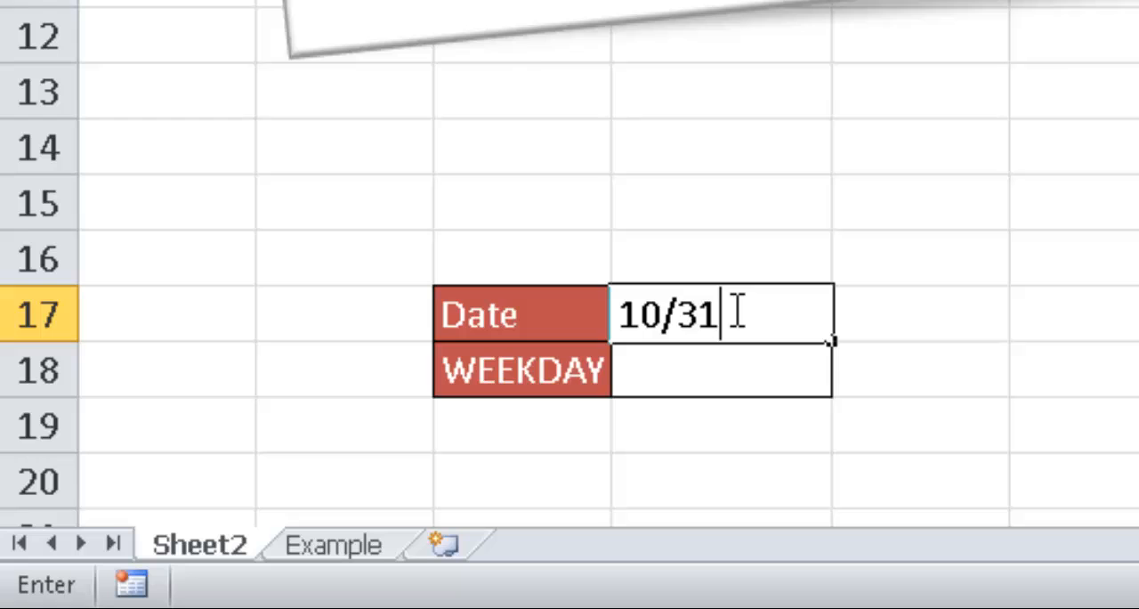
text(/2014)
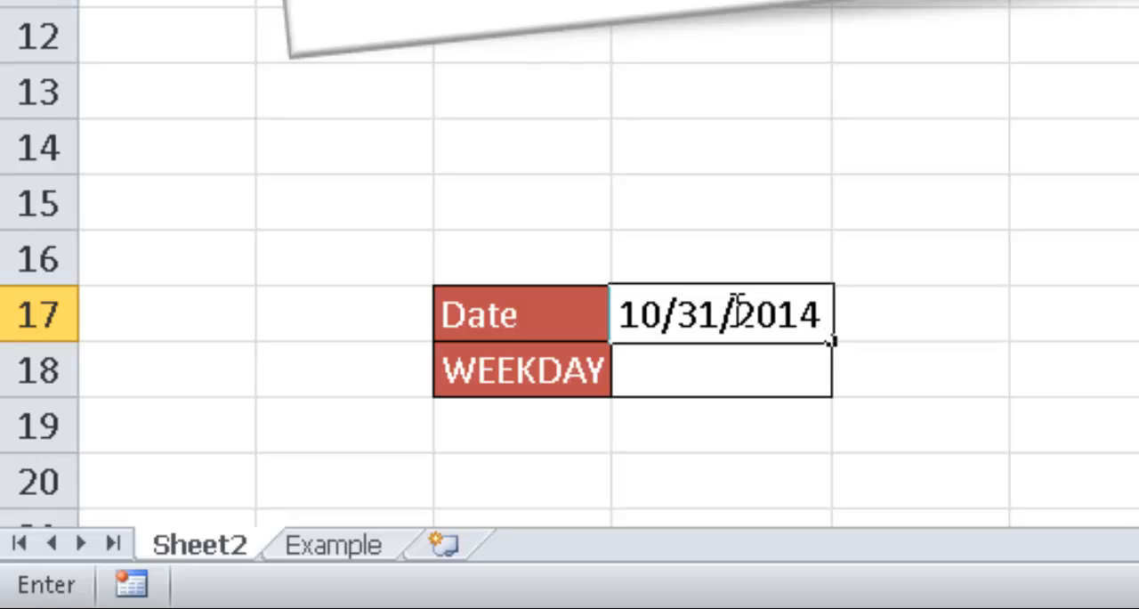
click(721, 371)
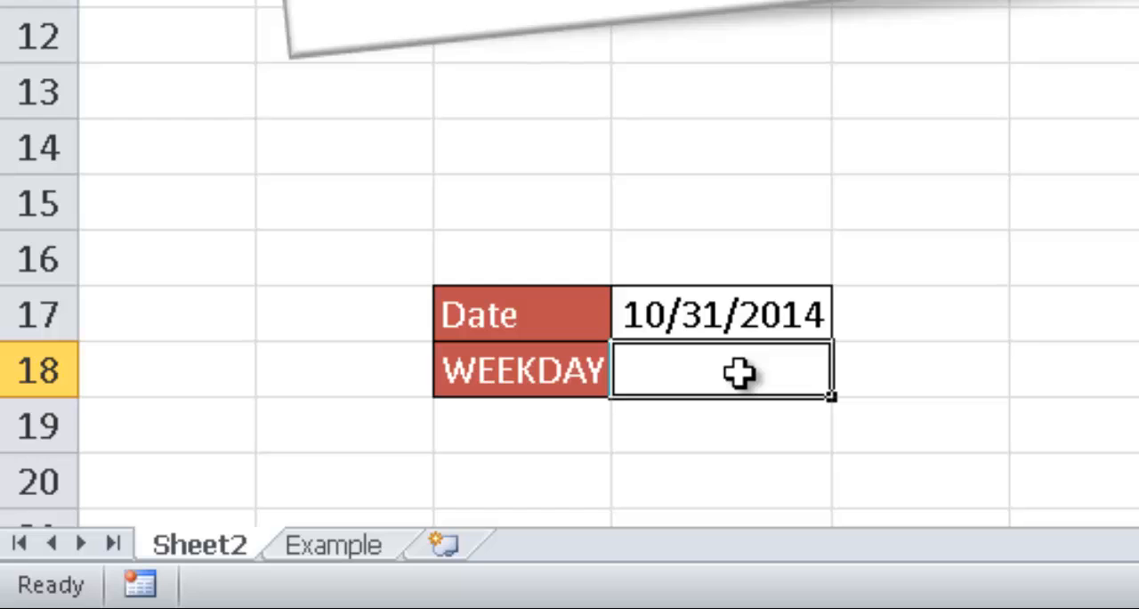
text(=wee)
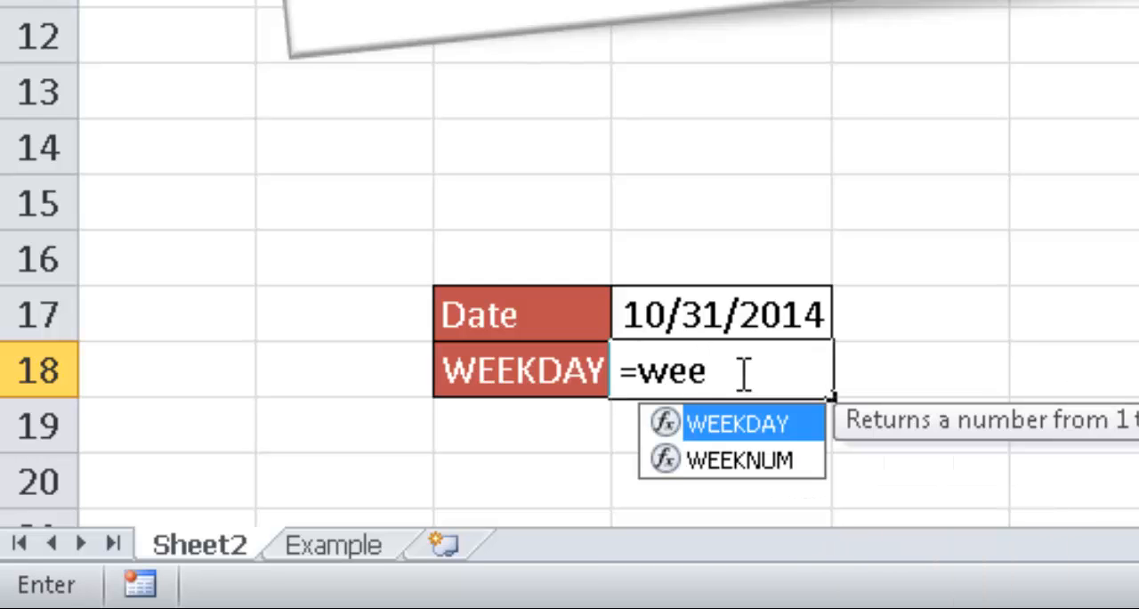
double_click(735, 423)
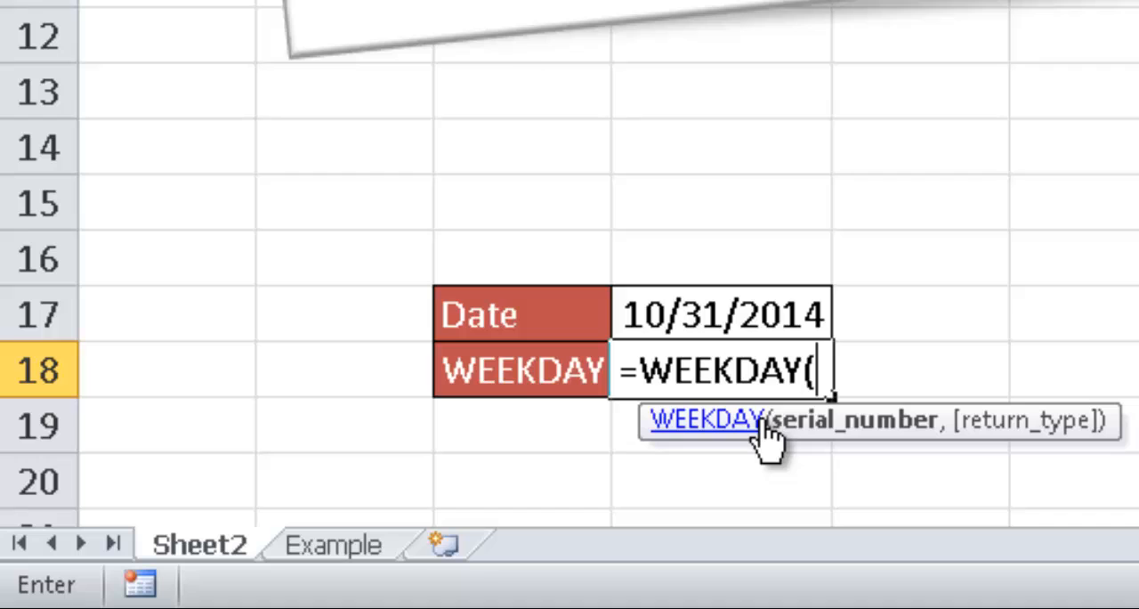
mouse_move(845, 436)
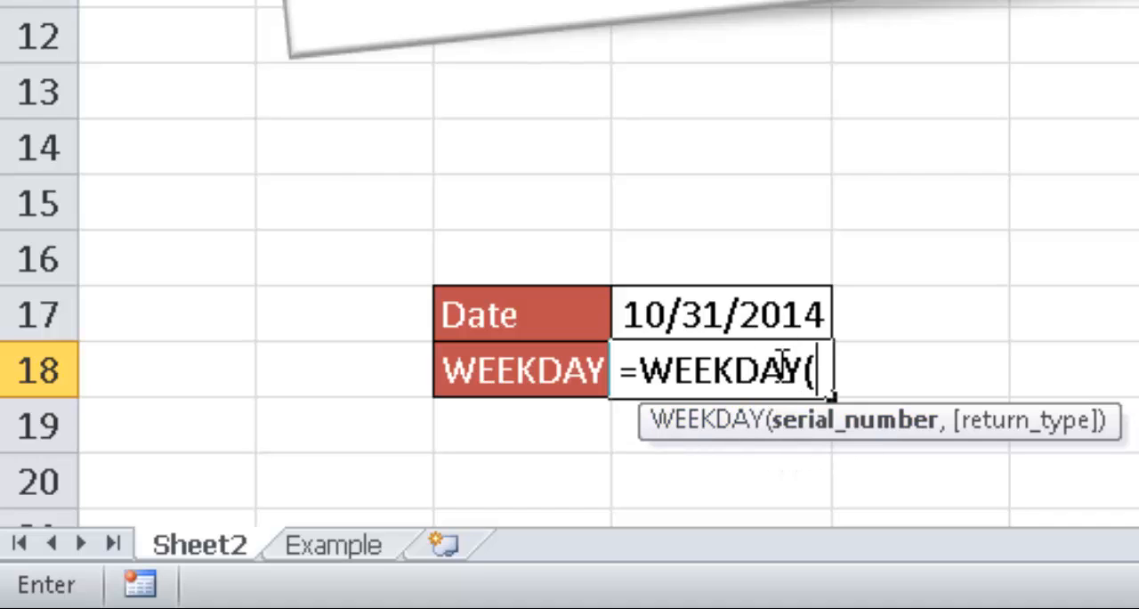
mouse_move(703, 314)
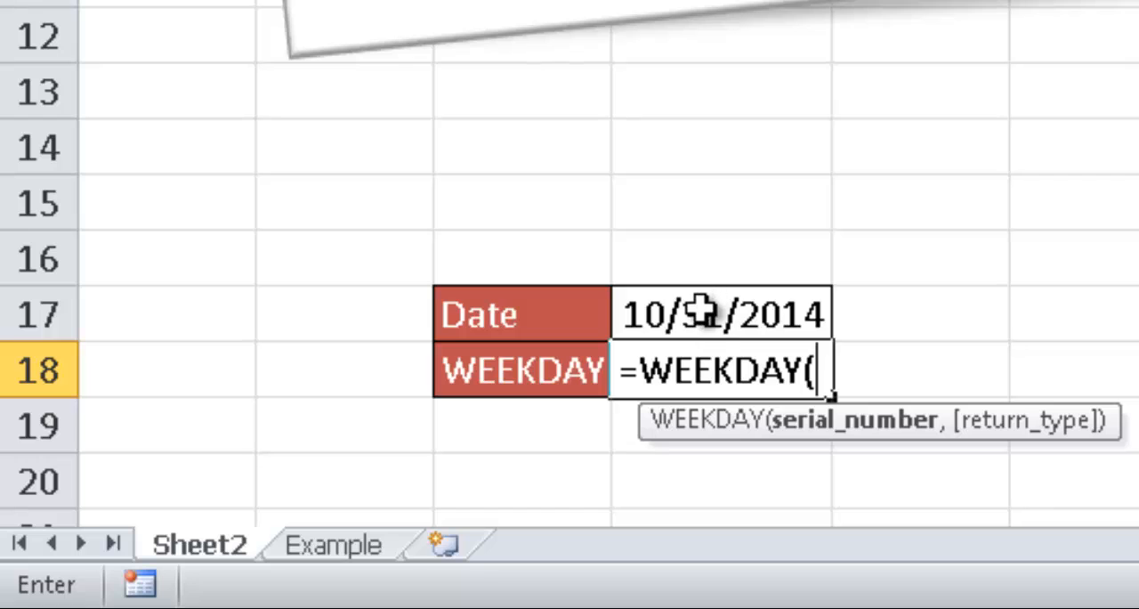
- Complete =WEEKDAY(D17), then change the date to 10/31/2015 so the result reads 7
click(719, 313)
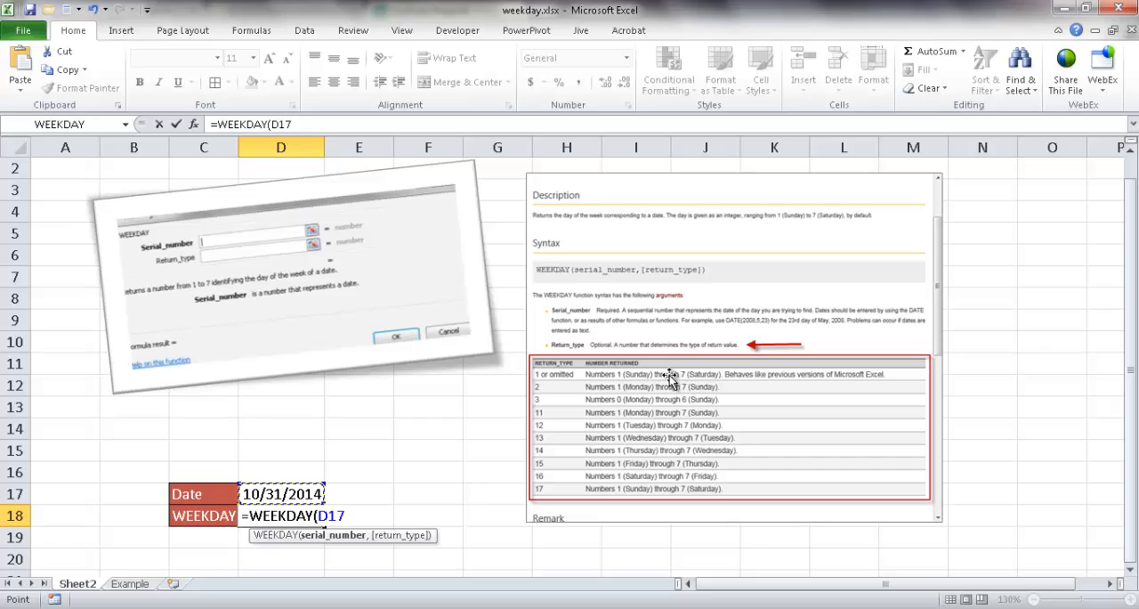
mouse_move(434, 431)
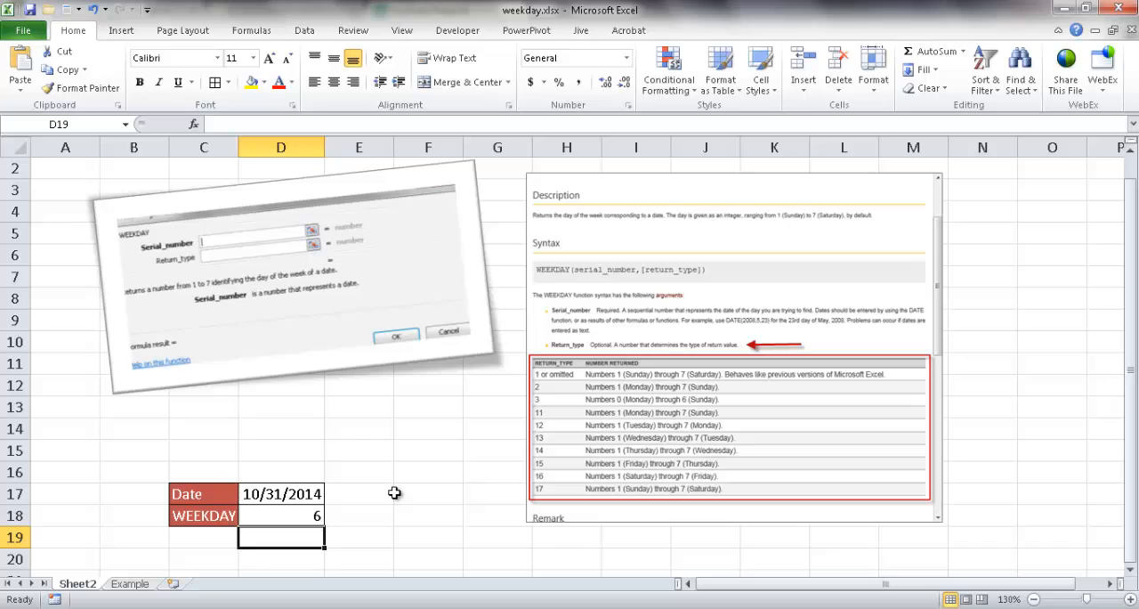
click(281, 515)
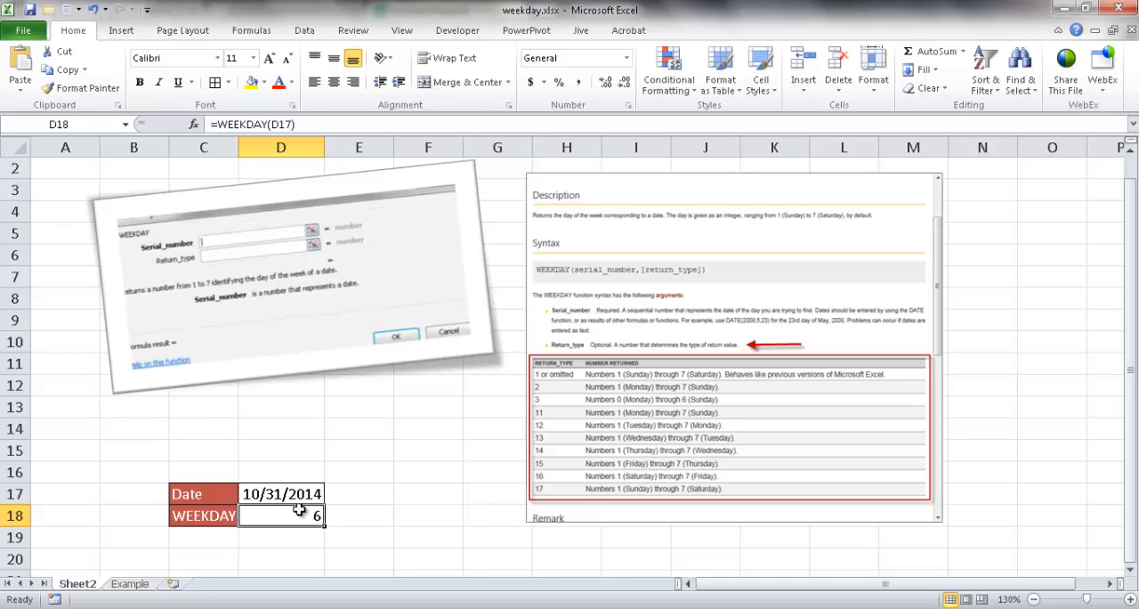
click(281, 493)
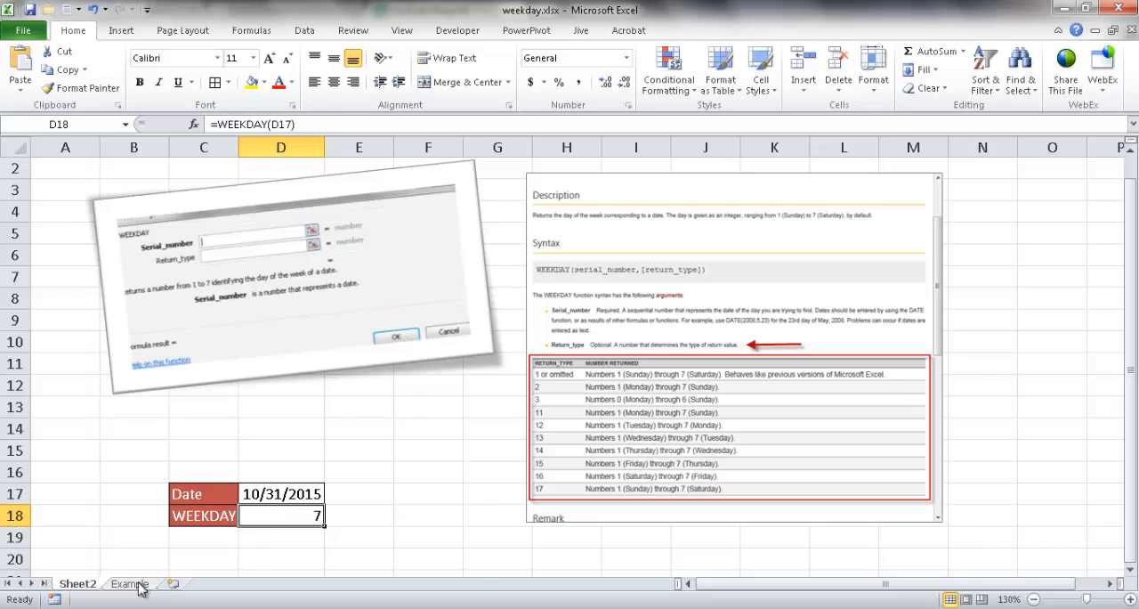
- Go to the Example sheet and view the CHOOSE formula in B2
click(129, 583)
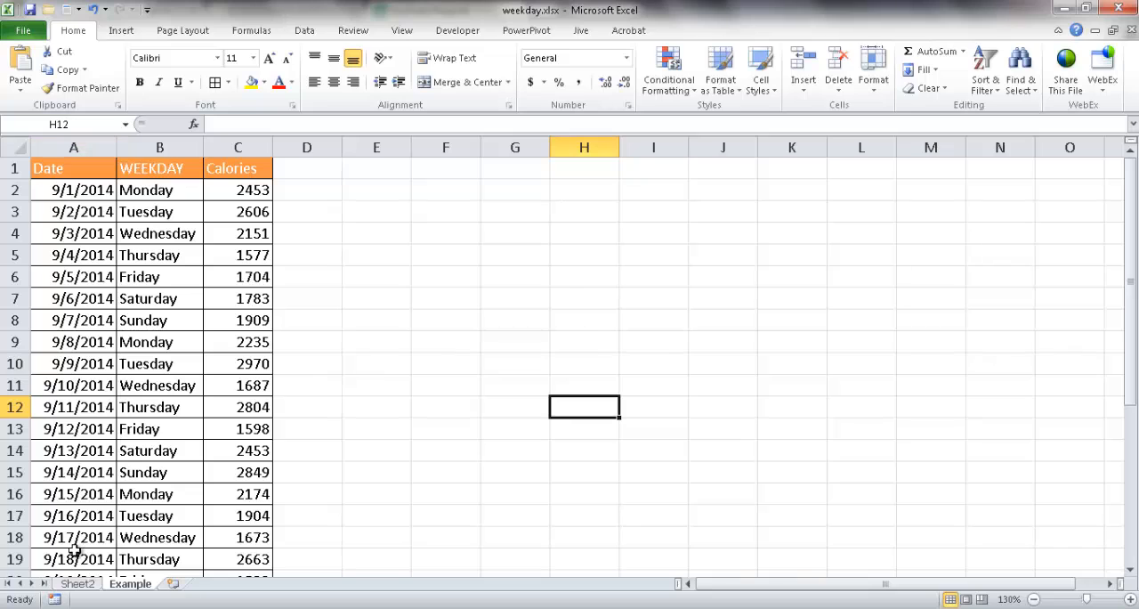
mouse_move(154, 190)
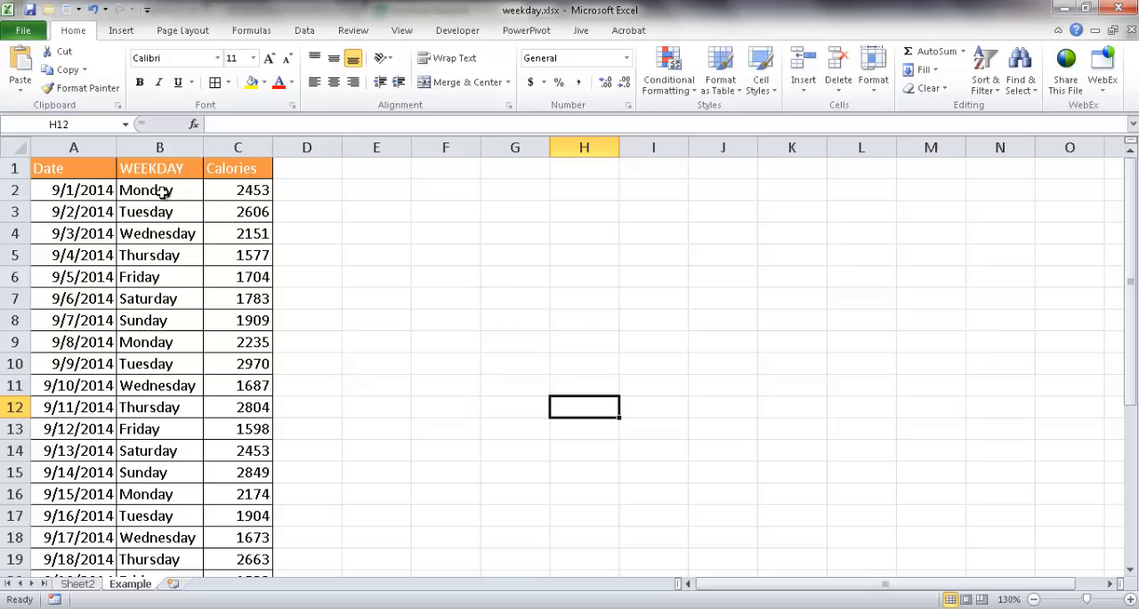
click(159, 189)
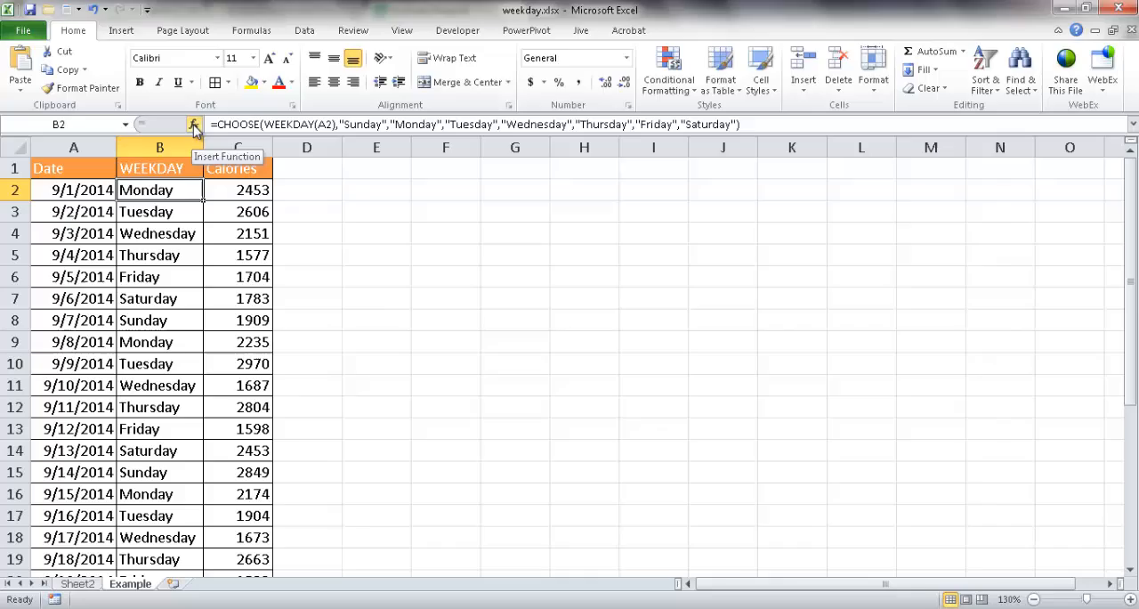
- Open Function Arguments for B2's CHOOSE formula, showing WEEKDAY(A2) returning 2 and Monday
click(194, 123)
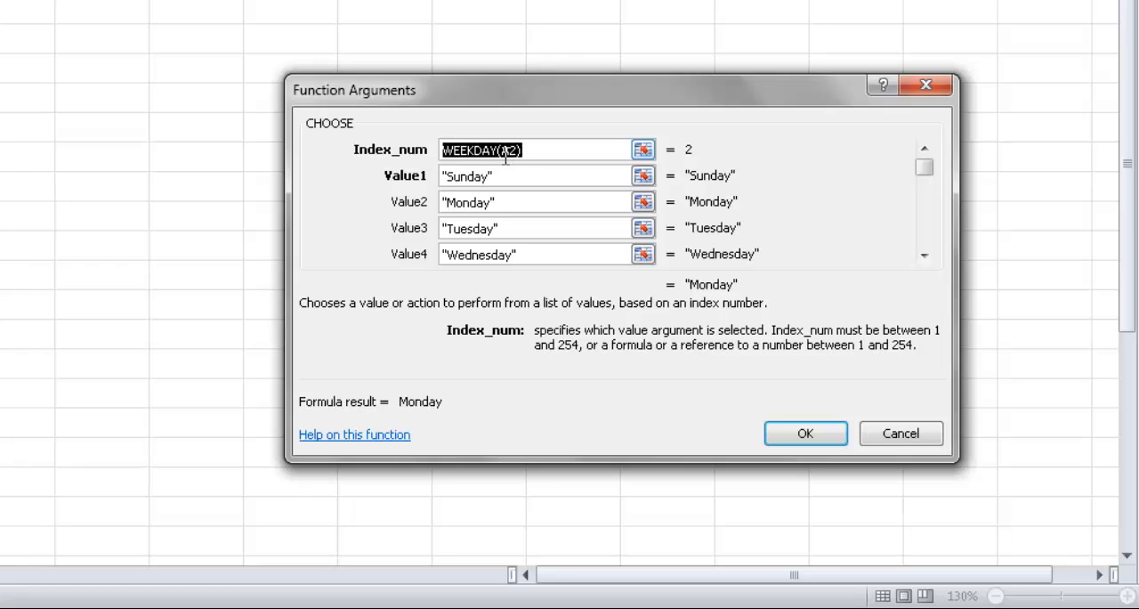
mouse_move(437, 178)
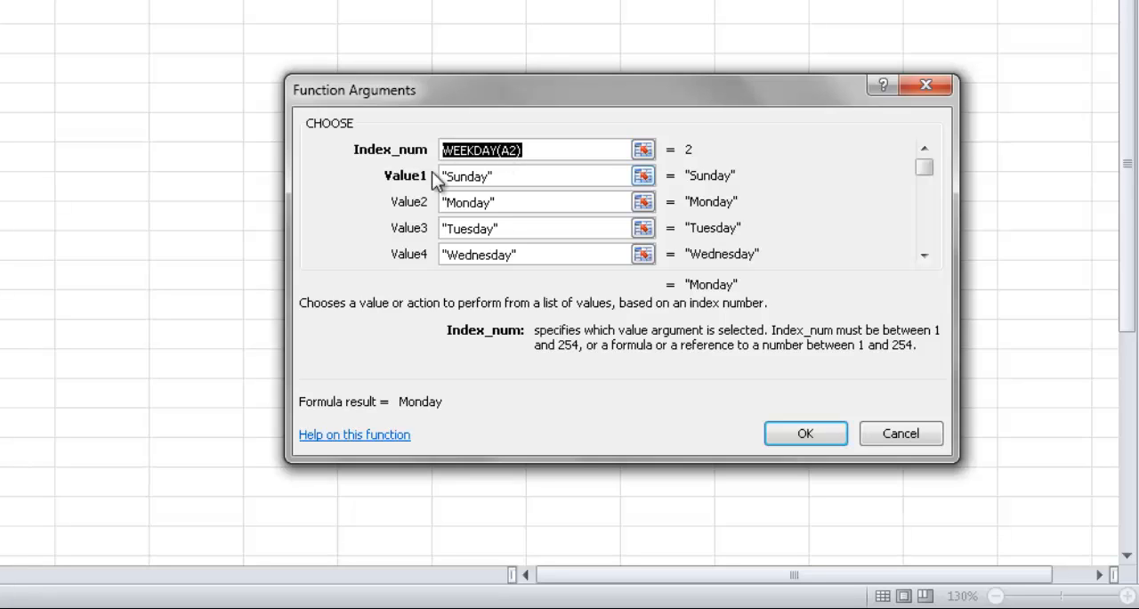
mouse_move(419, 259)
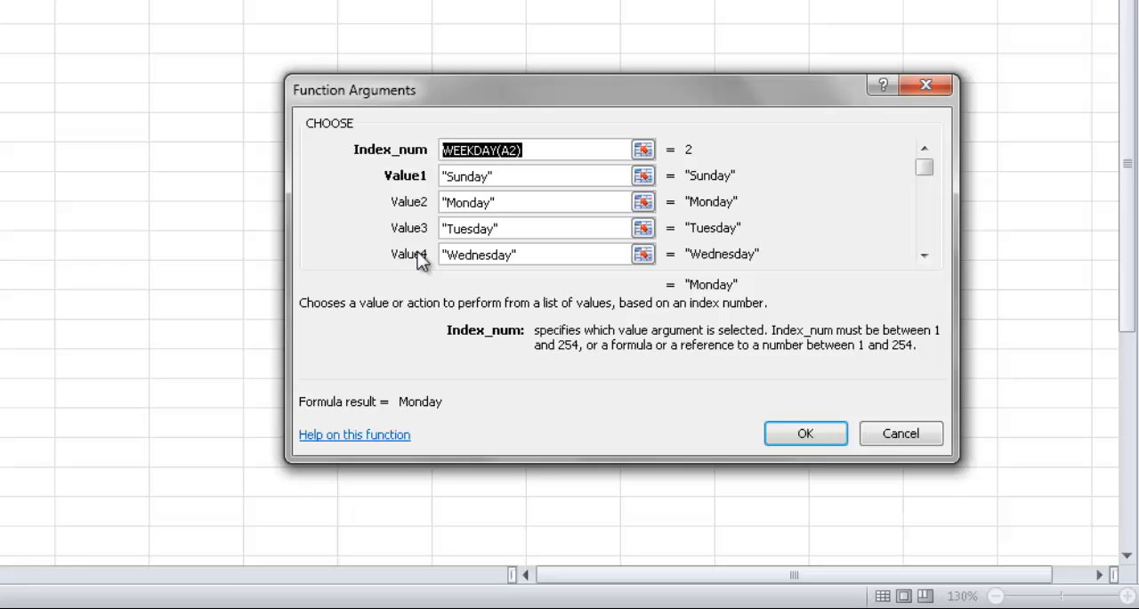
mouse_move(418, 183)
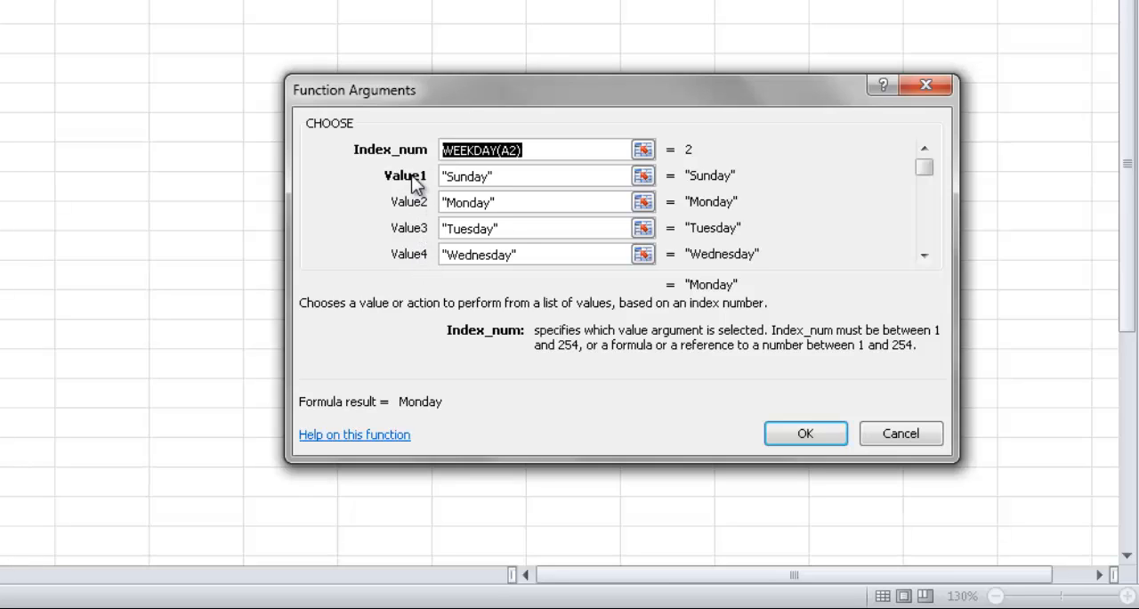
mouse_move(414, 192)
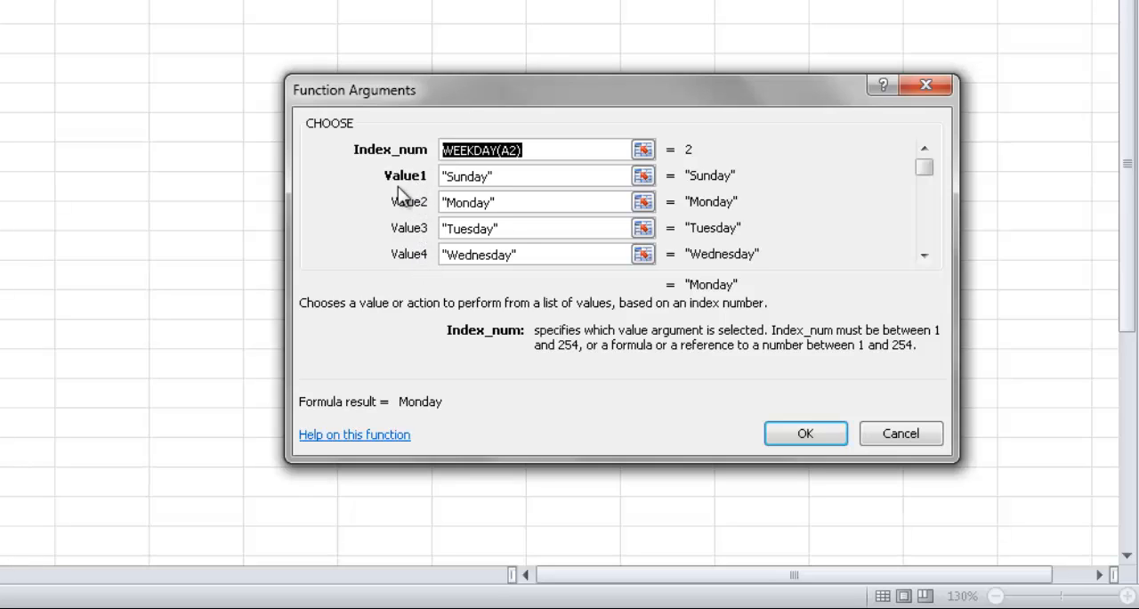
mouse_move(416, 235)
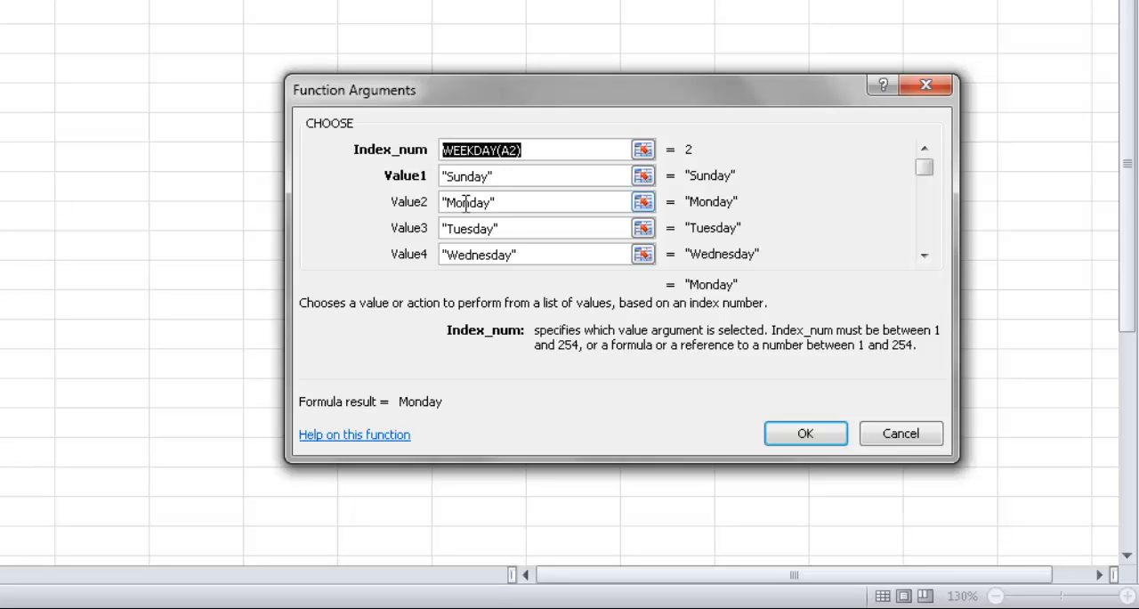
mouse_move(472, 204)
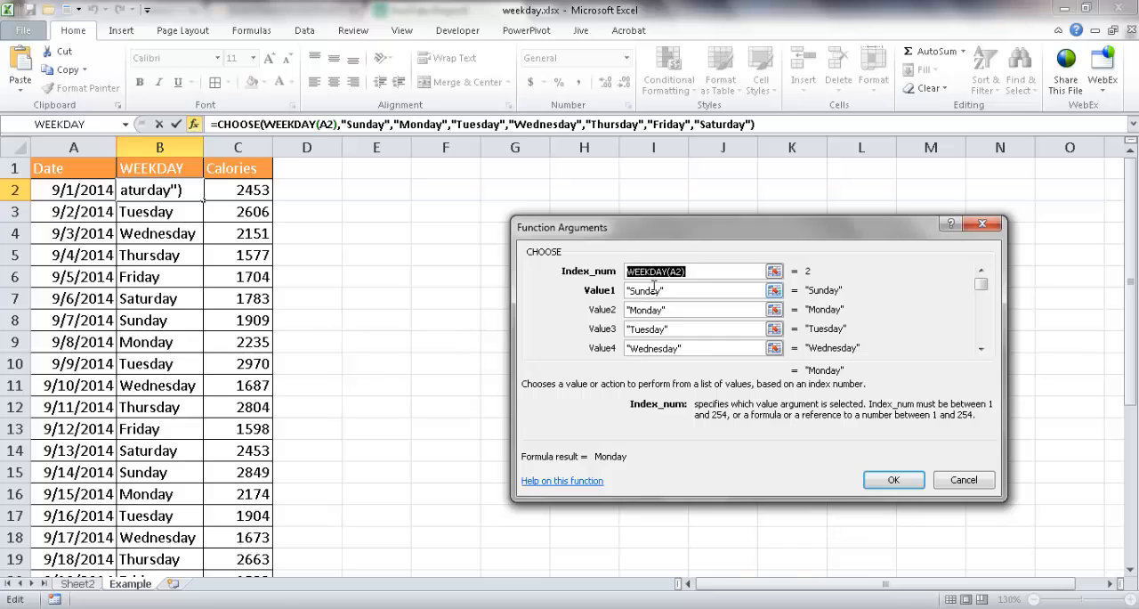
mouse_move(596, 319)
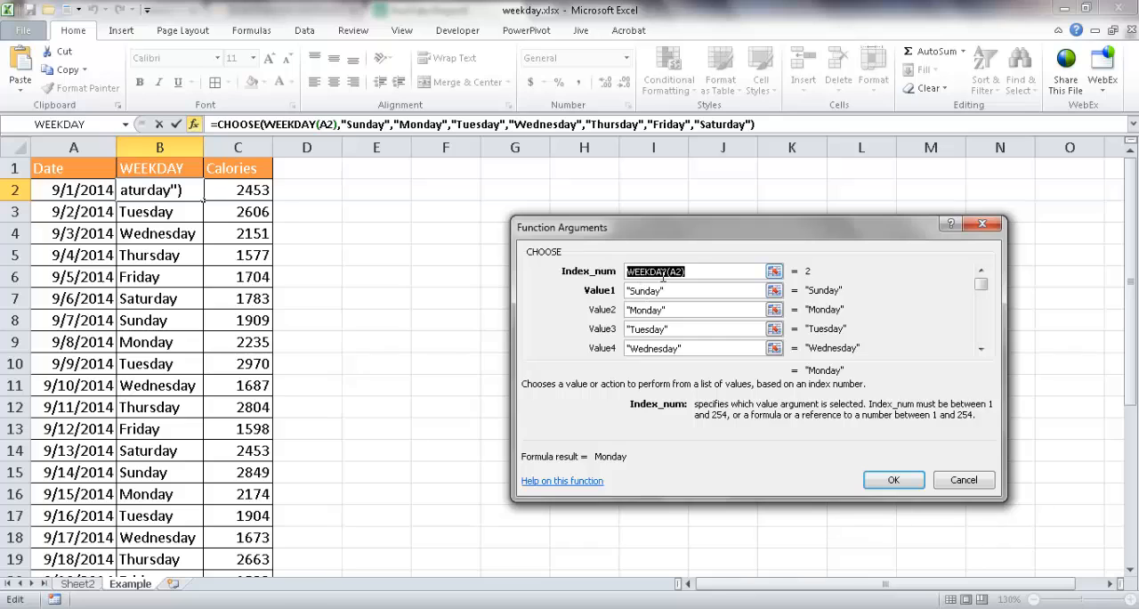
mouse_move(964, 480)
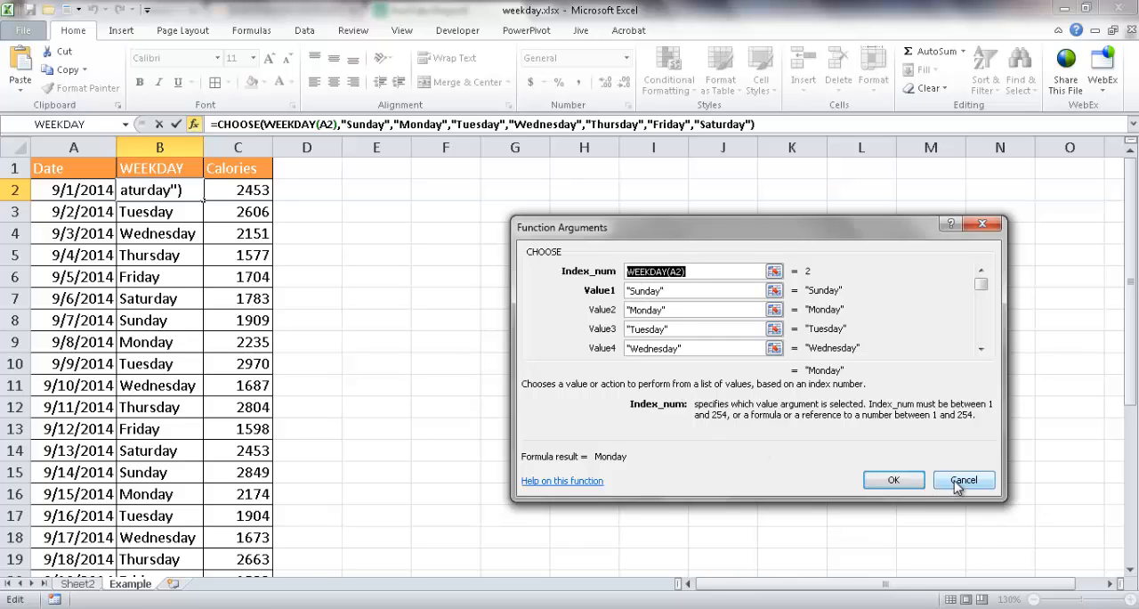
- Close the CHOOSE arguments dialog unchanged and switch to the Formulas ribbon tab
click(894, 480)
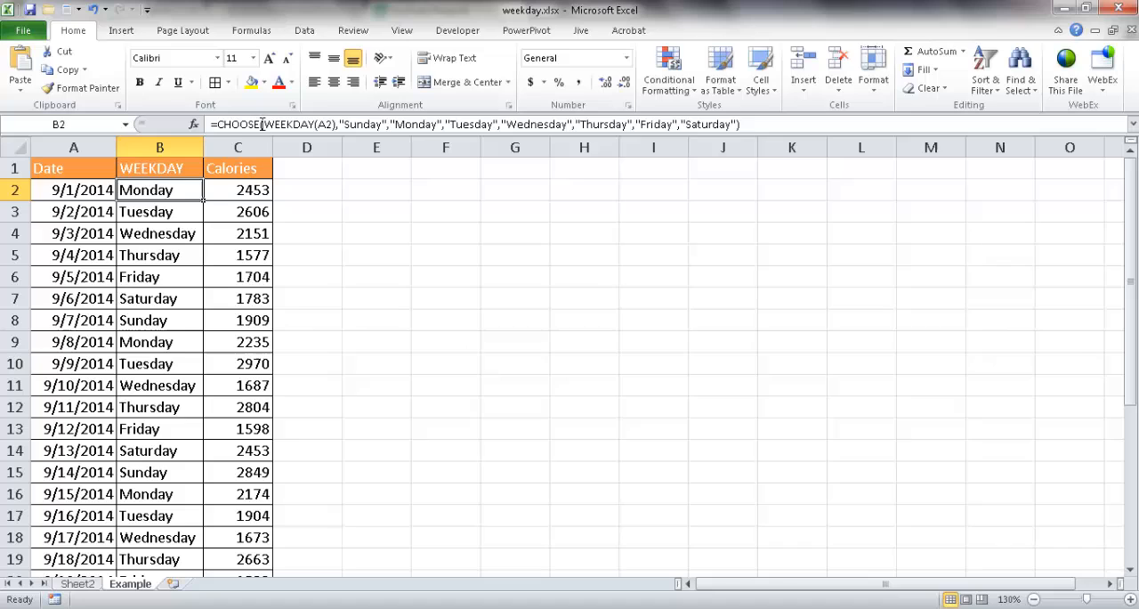
mouse_move(267, 124)
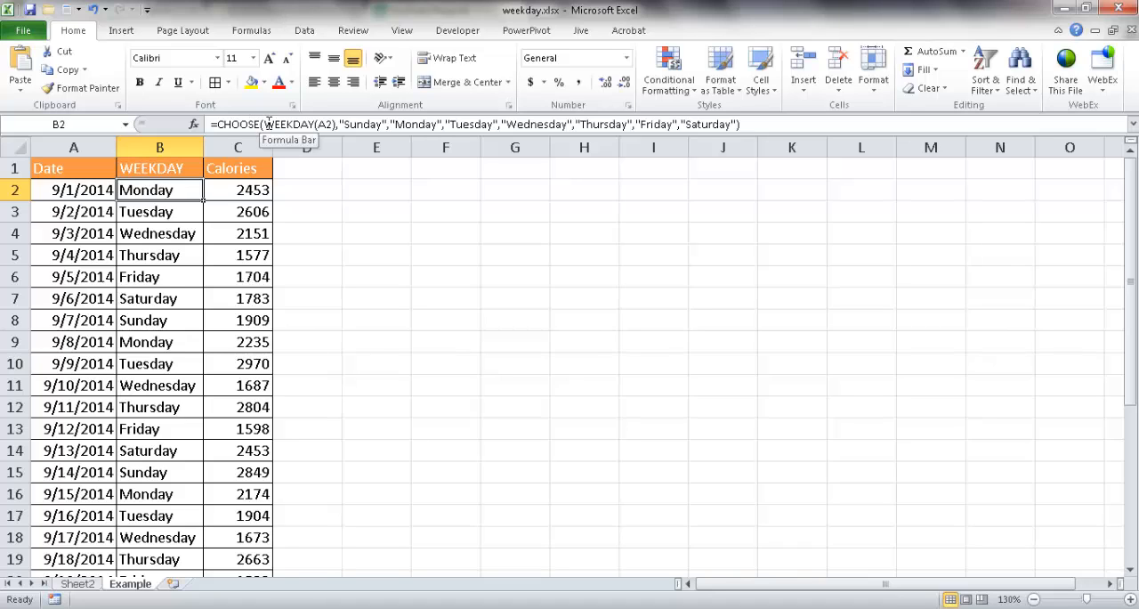
mouse_move(254, 55)
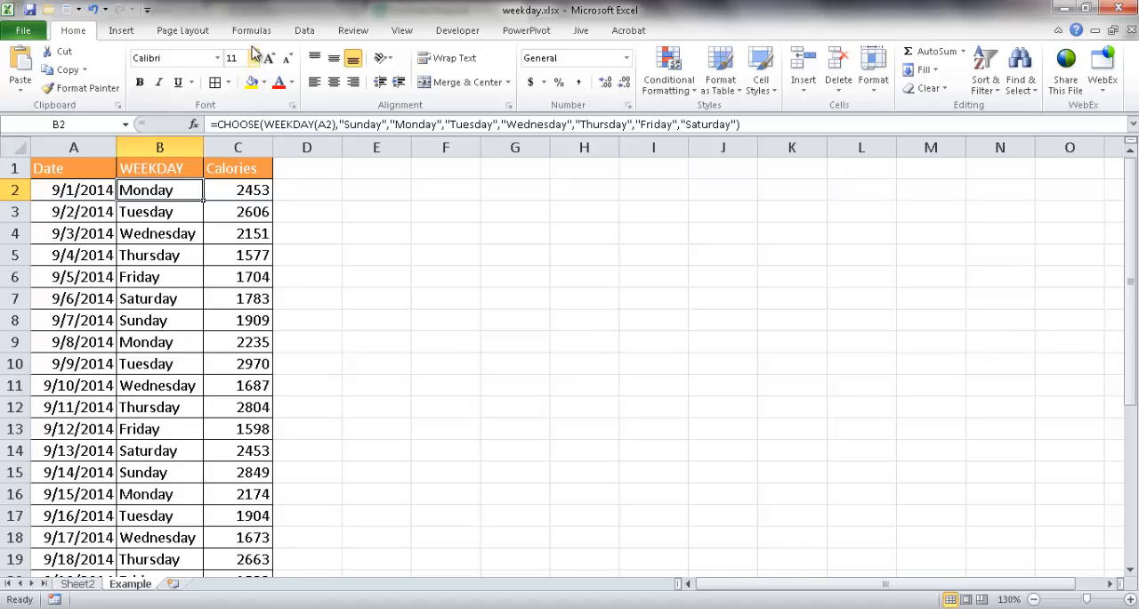
click(251, 29)
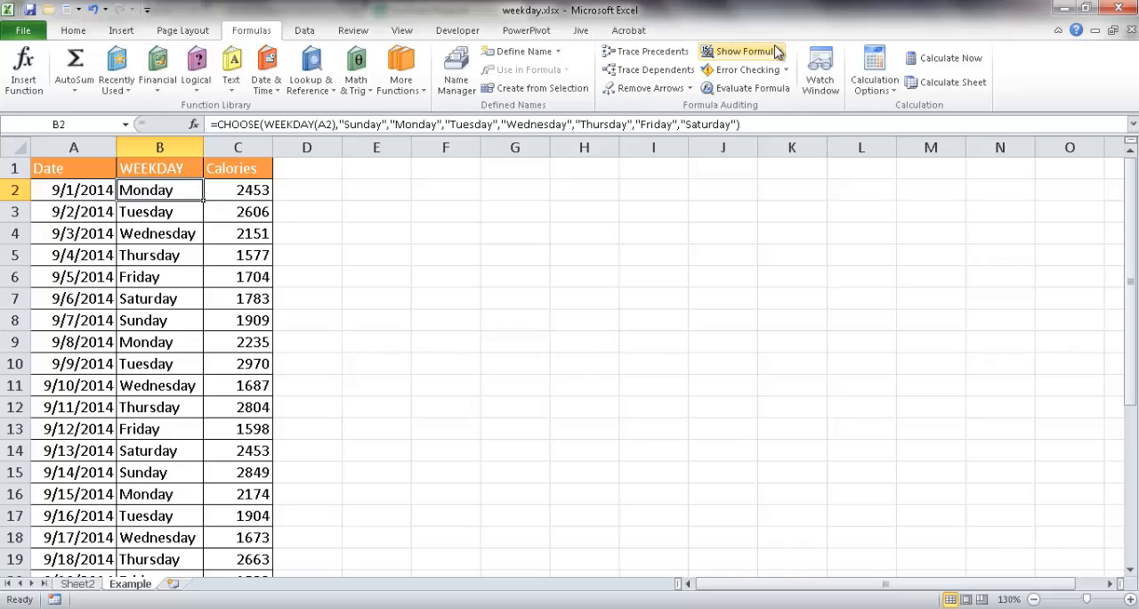
mouse_move(752, 87)
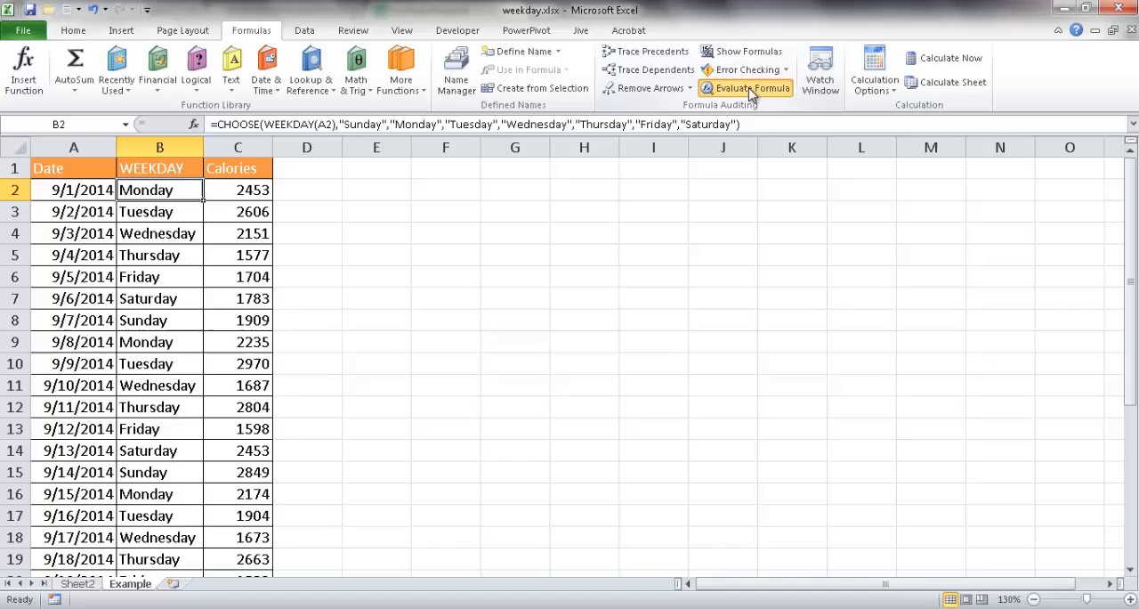
- Evaluate B2's formula step by step: date 41883, weekday 2, result Monday
click(752, 87)
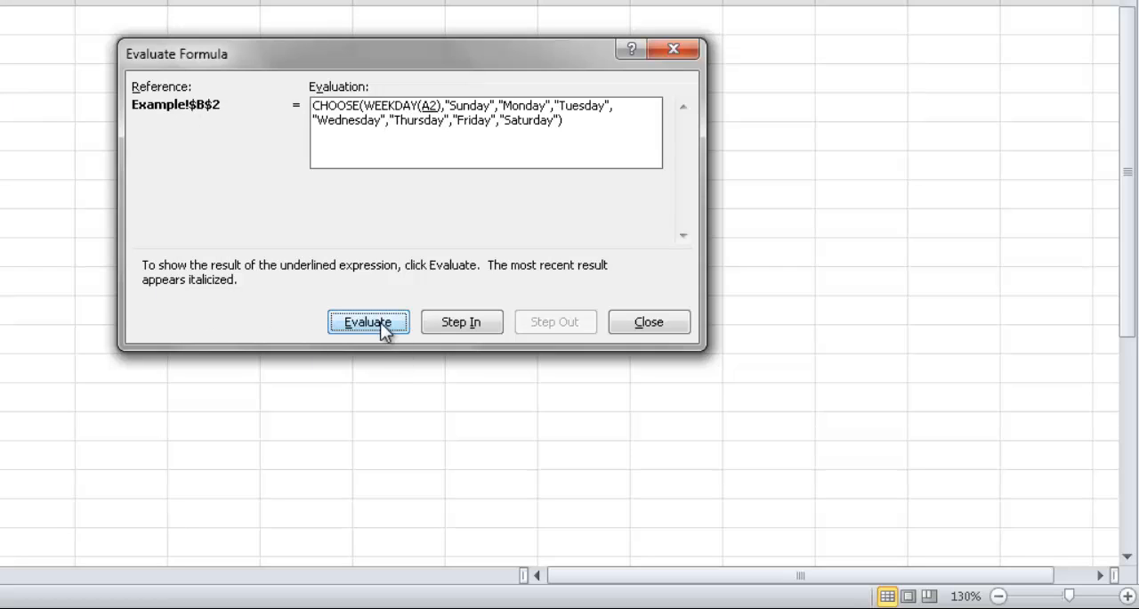
click(368, 321)
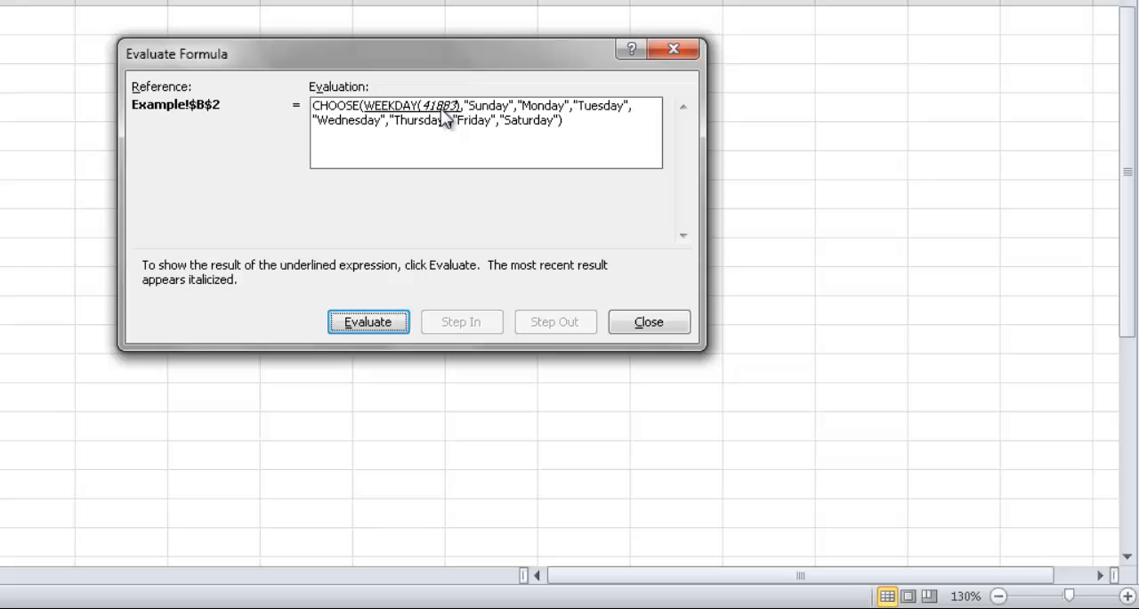
mouse_move(454, 120)
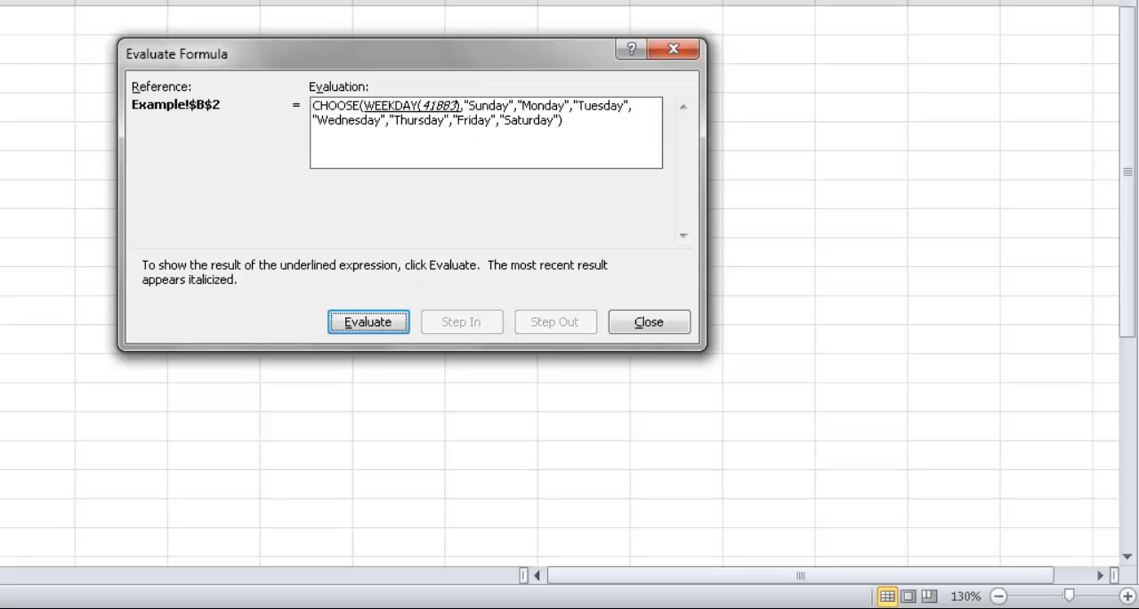
mouse_move(360, 101)
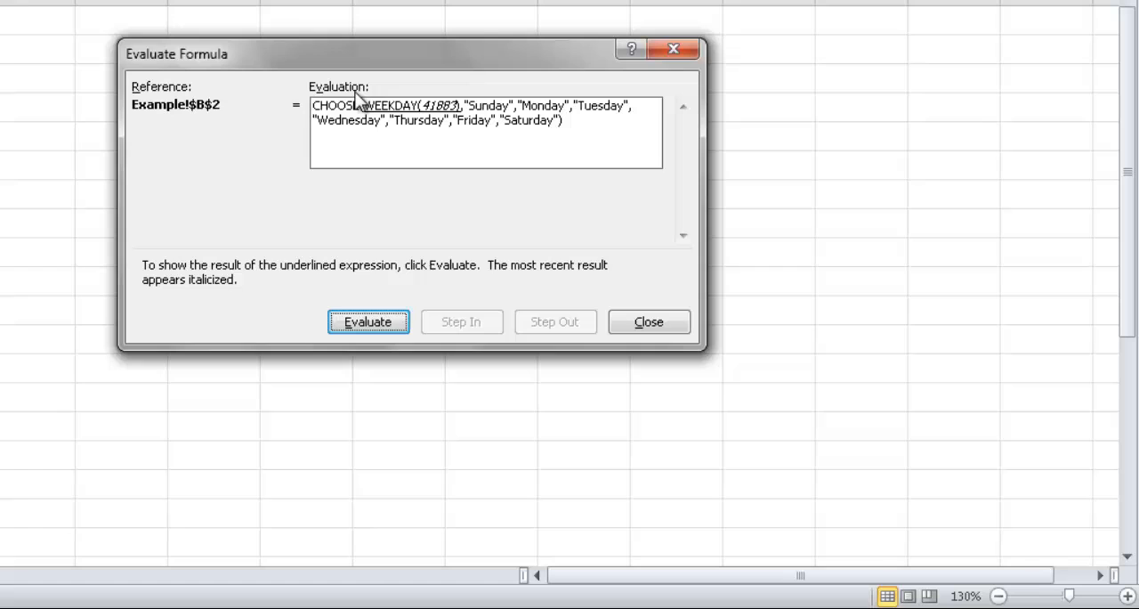
click(368, 322)
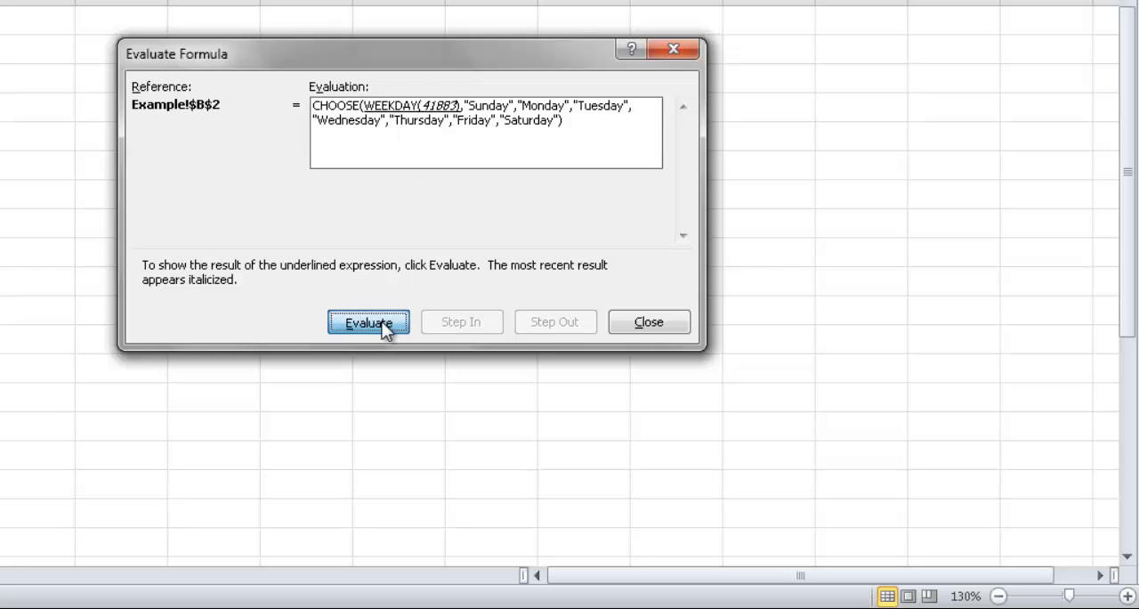
click(368, 322)
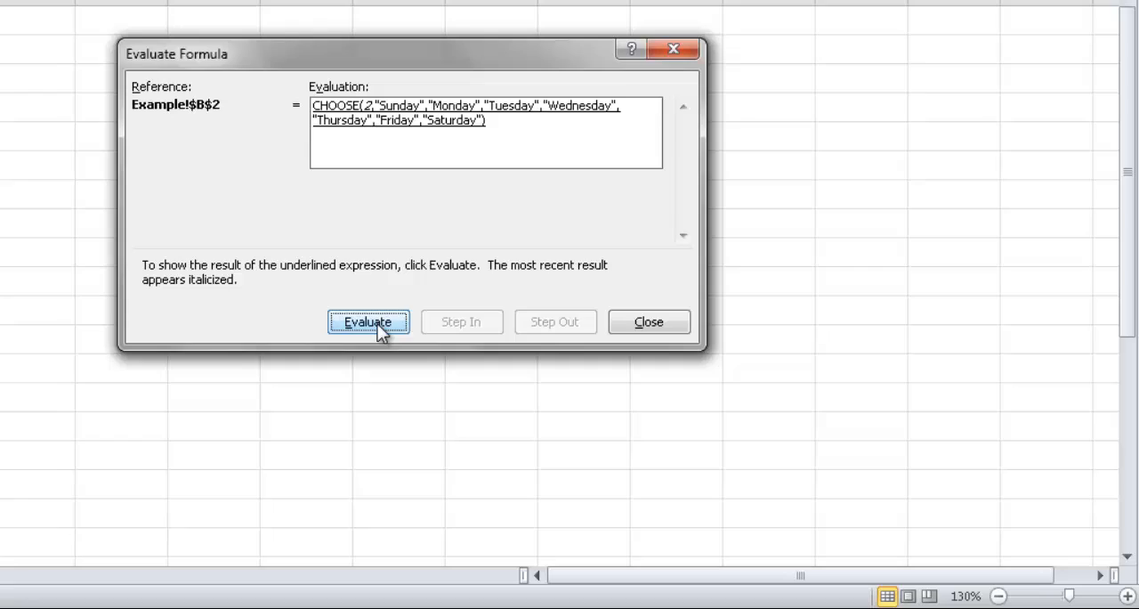
click(368, 321)
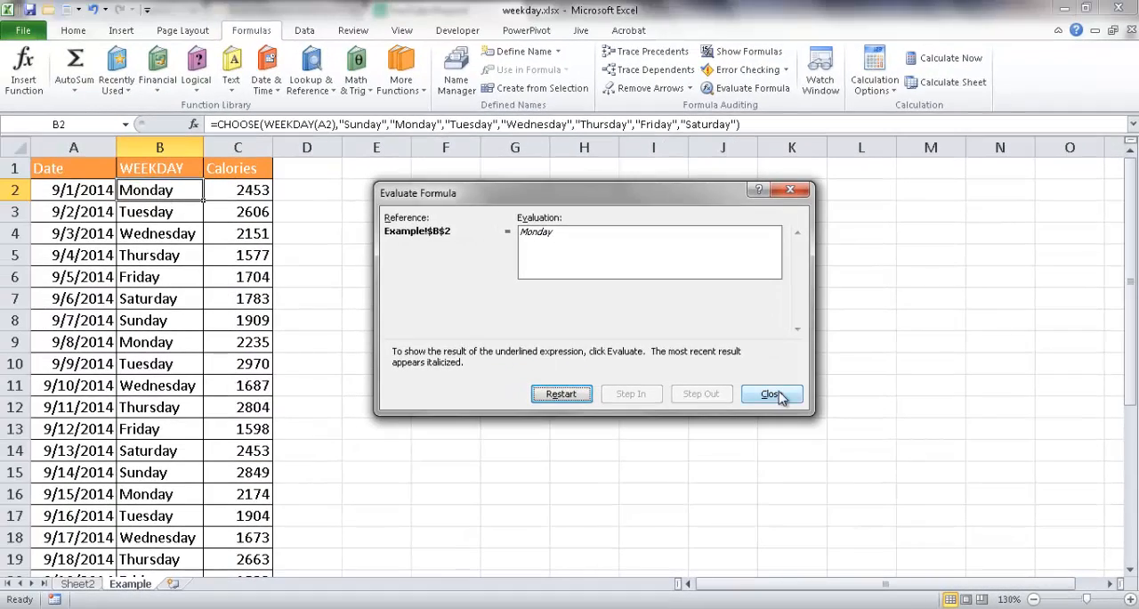
- Close Evaluate Formula and compare the CHOOSE(WEEKDAY) formulas in B2 and B6
click(771, 395)
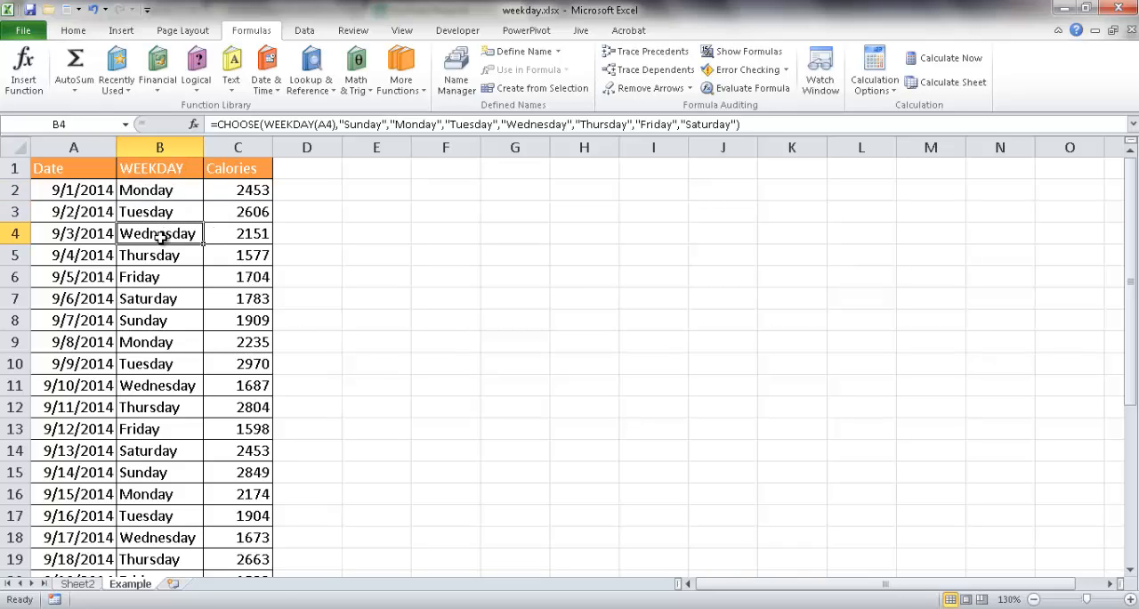
click(159, 189)
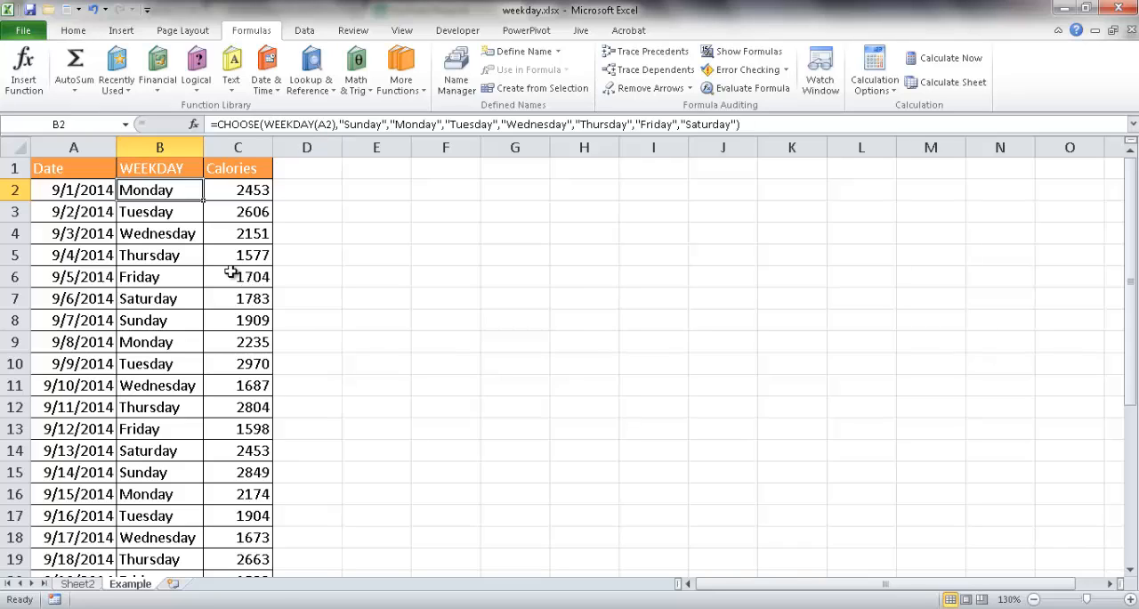
mouse_move(259, 189)
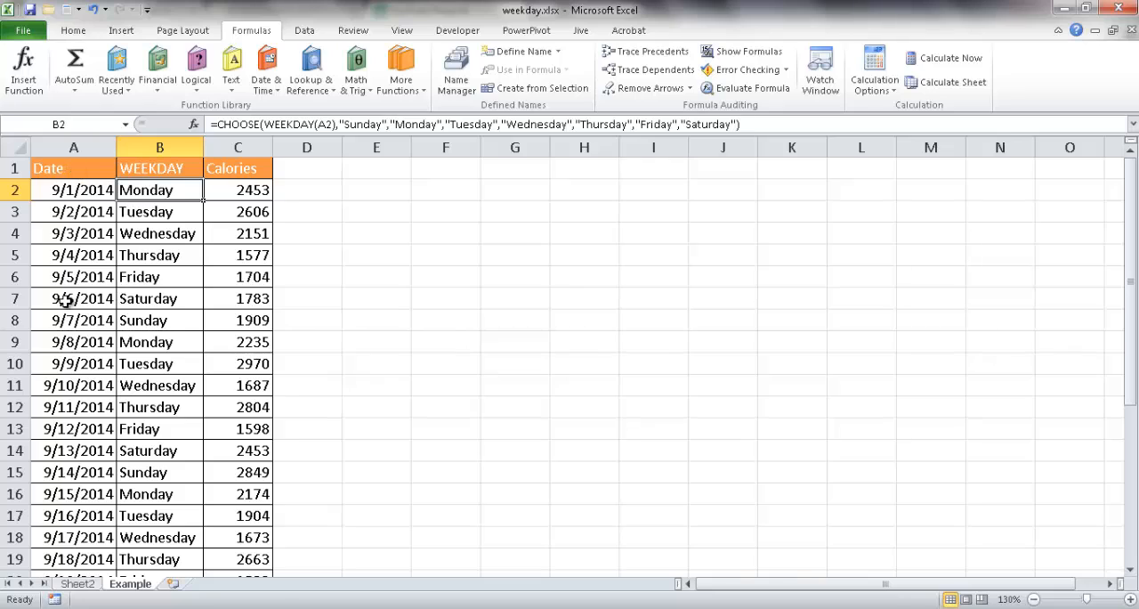
mouse_move(238, 299)
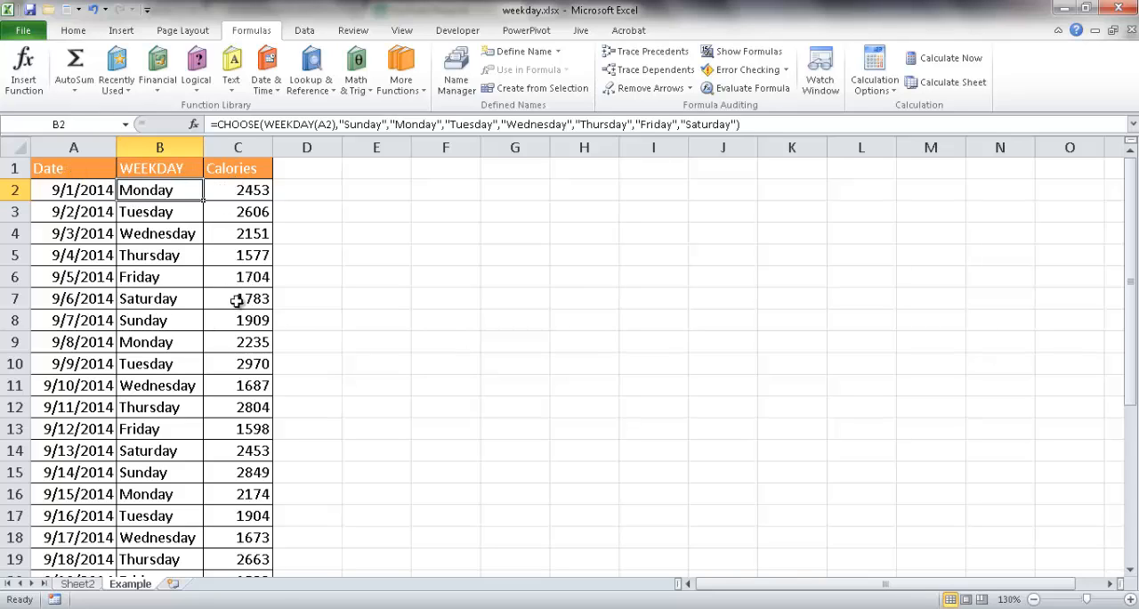
mouse_move(160, 298)
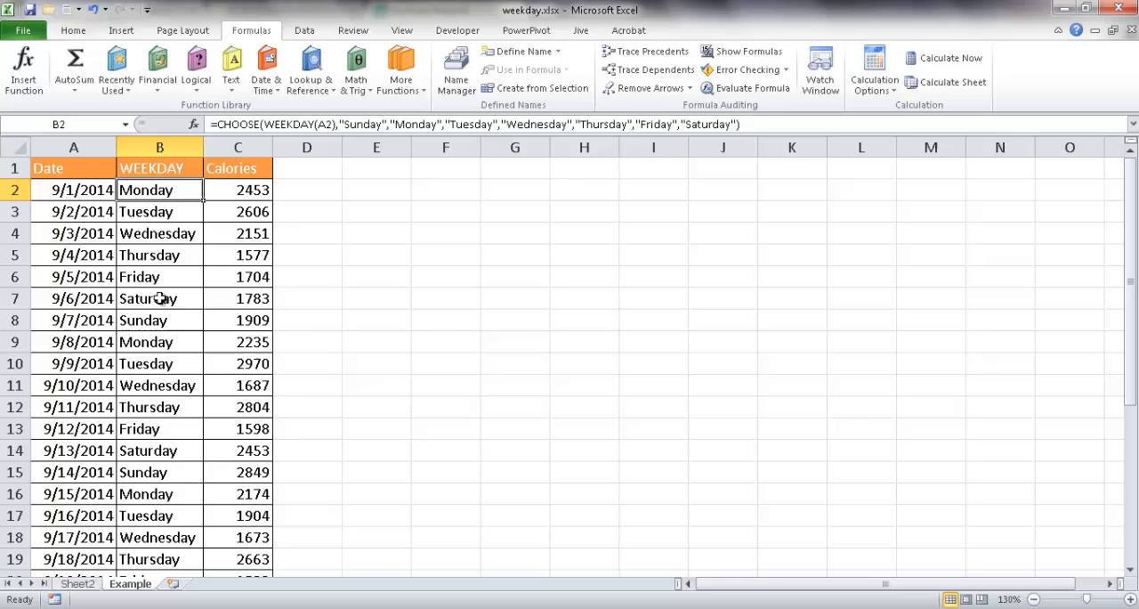
click(159, 277)
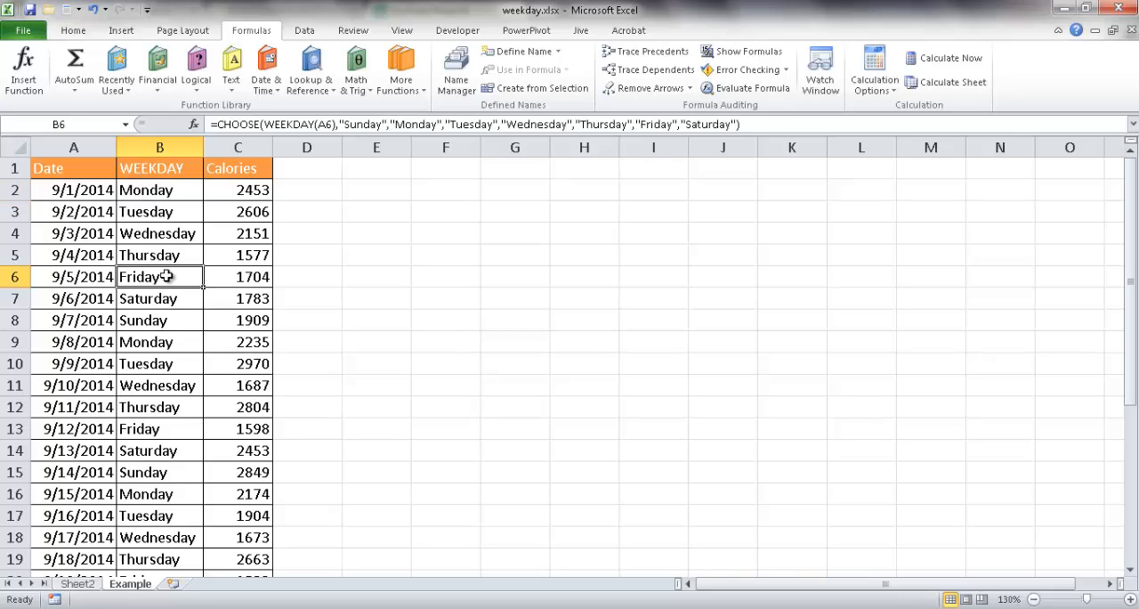
mouse_move(160, 238)
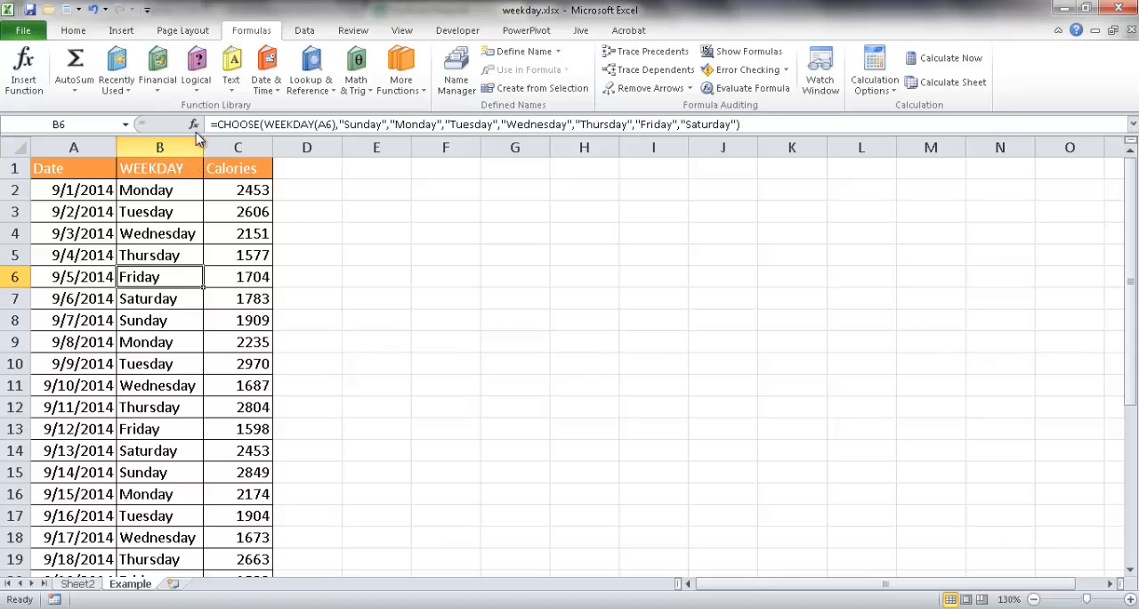
- Start a PivotTable from Example!$A$1:$C$31, placed on the existing sheet at E5
click(121, 29)
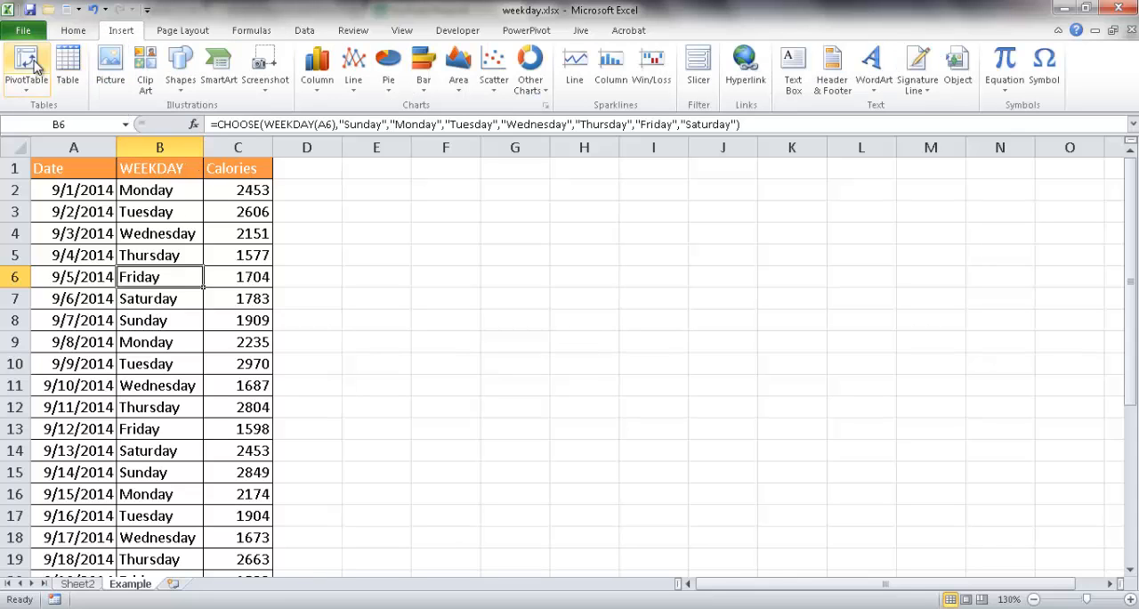
click(25, 66)
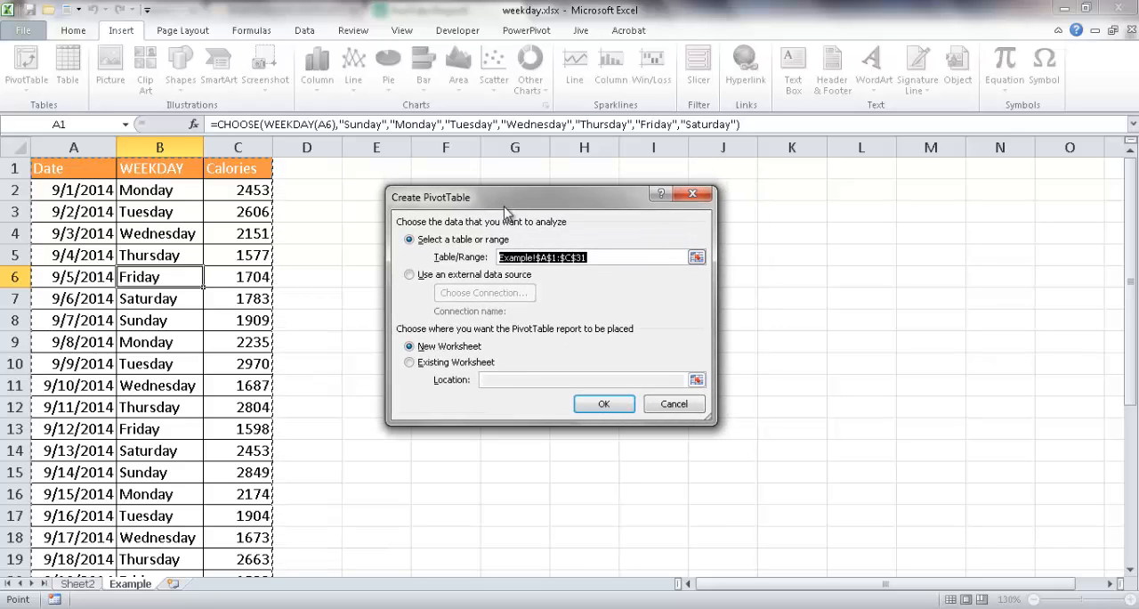
mouse_move(453, 256)
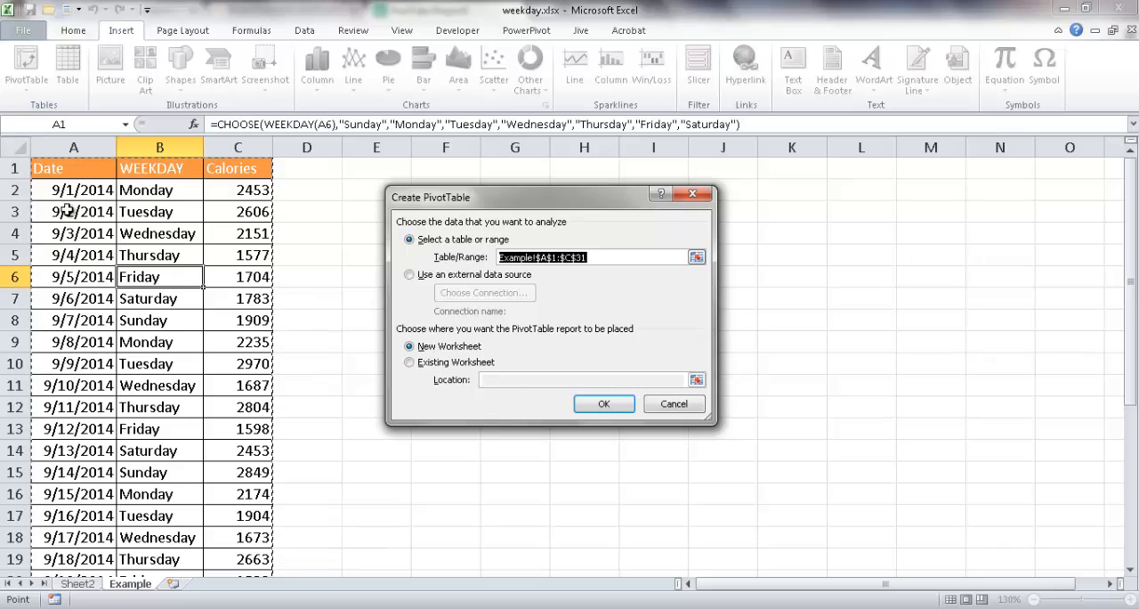
mouse_move(257, 567)
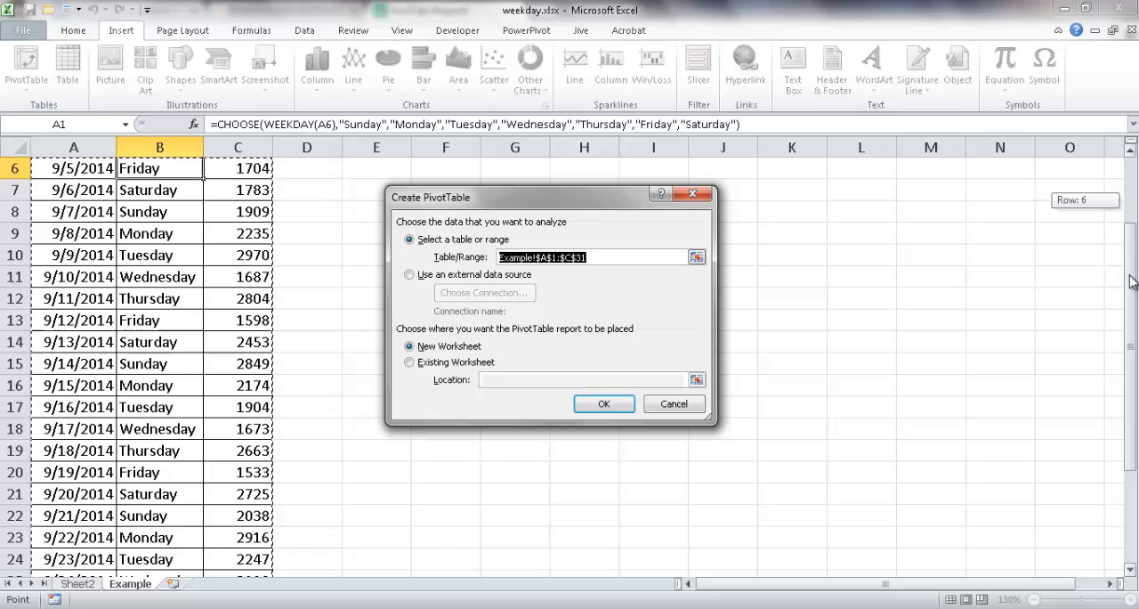
scroll(down, 3)
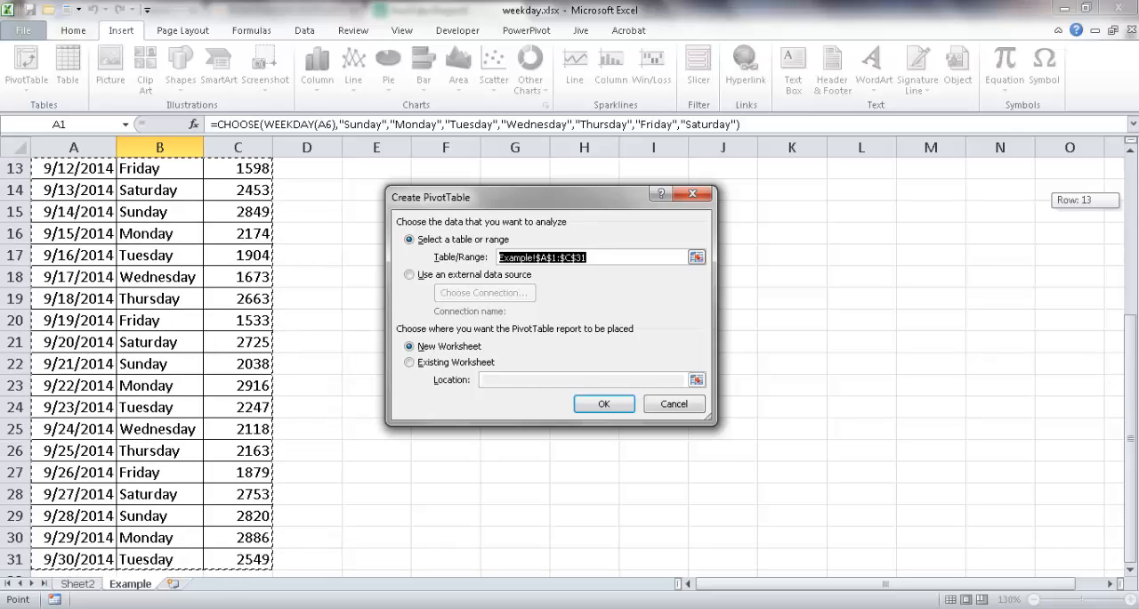
scroll(up, 3)
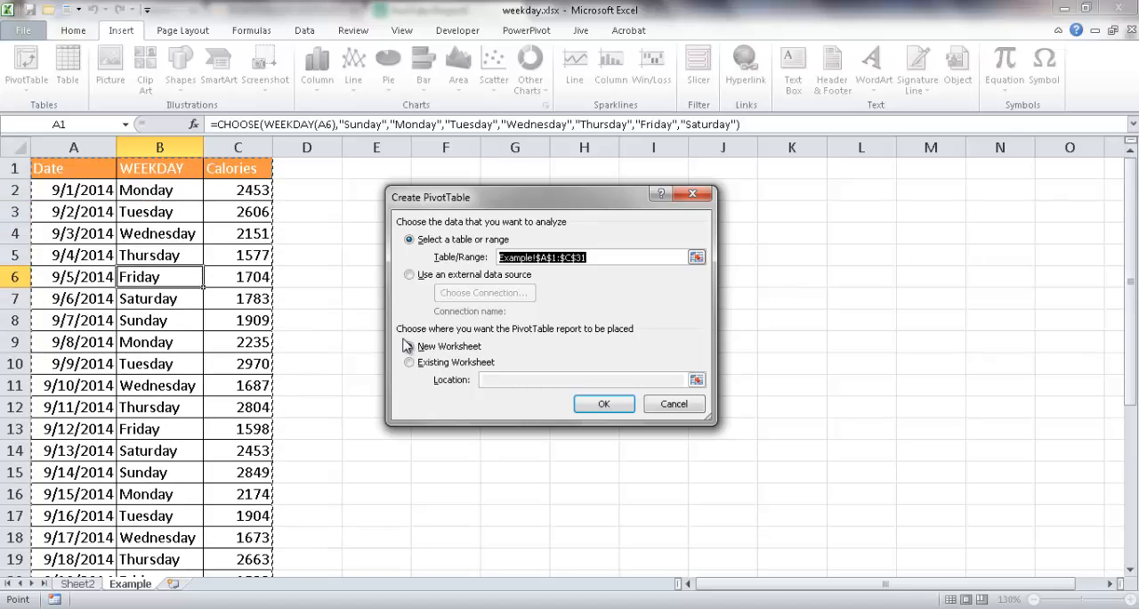
click(409, 361)
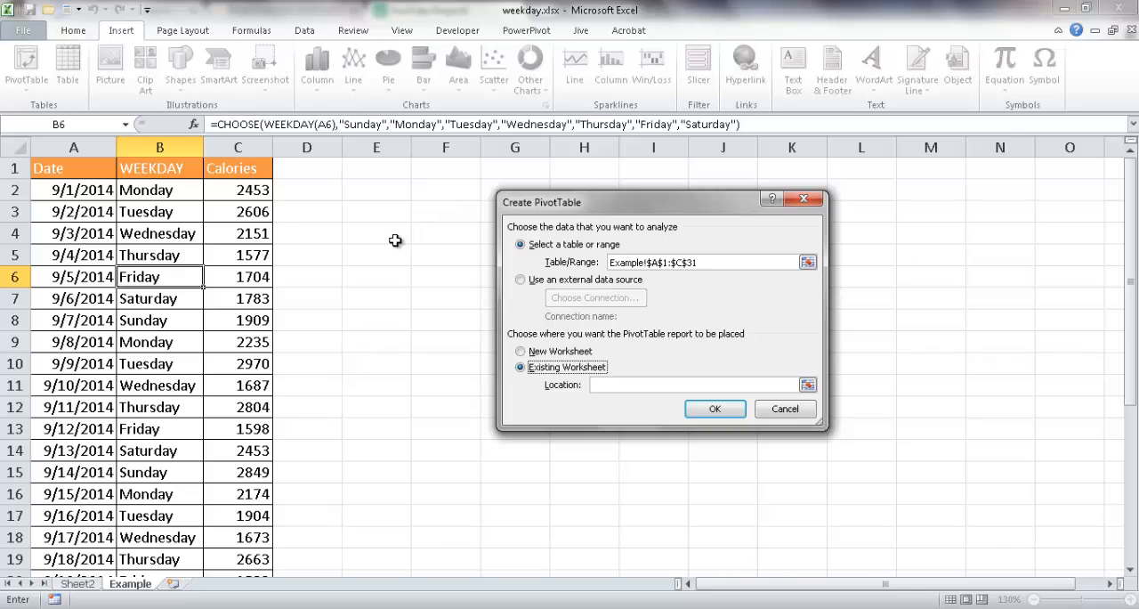
click(377, 254)
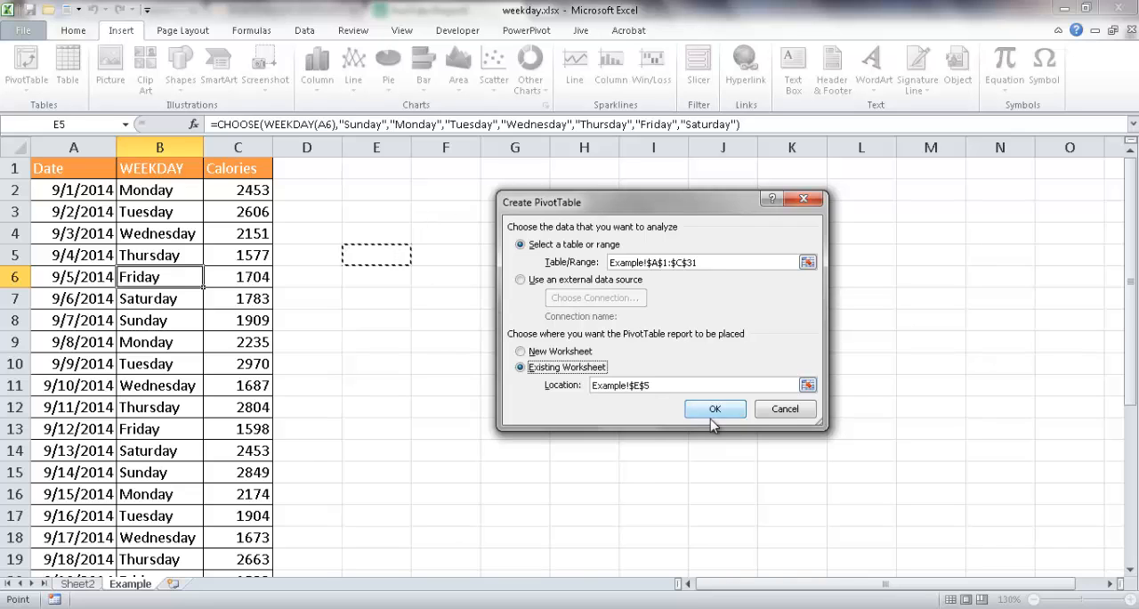
- Create the pivot table at E5 and add WEEKDAY as row labels
click(715, 409)
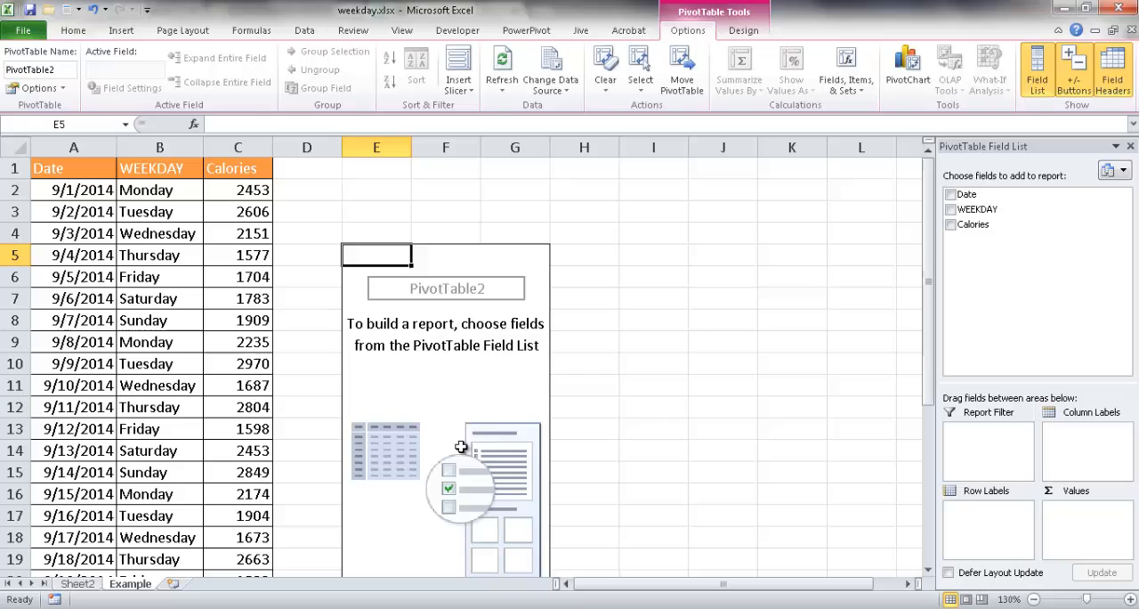
mouse_move(408, 344)
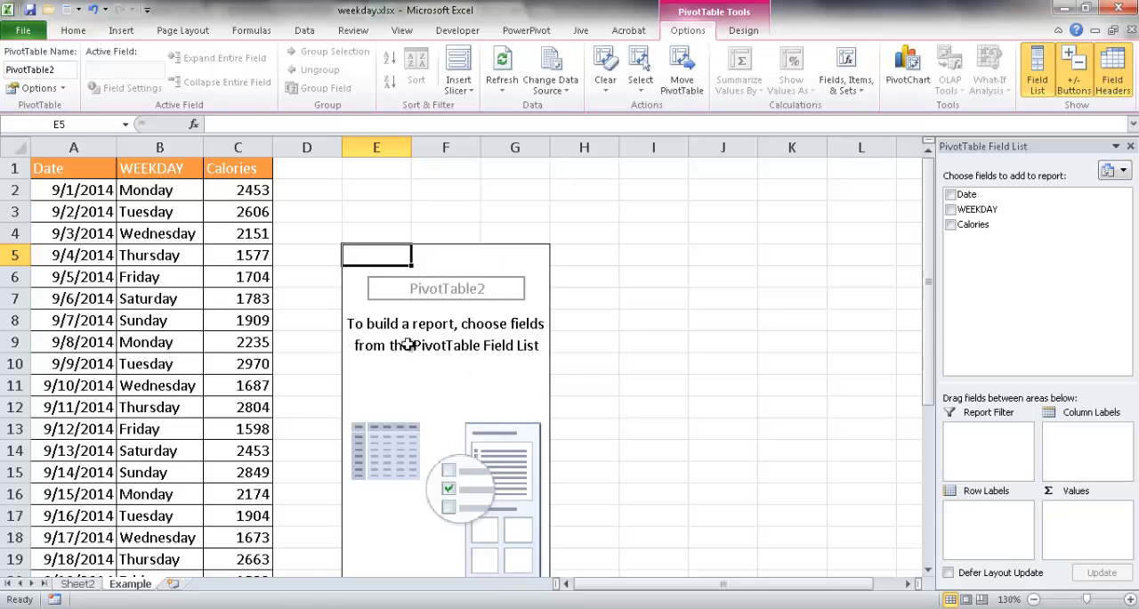
mouse_move(733, 277)
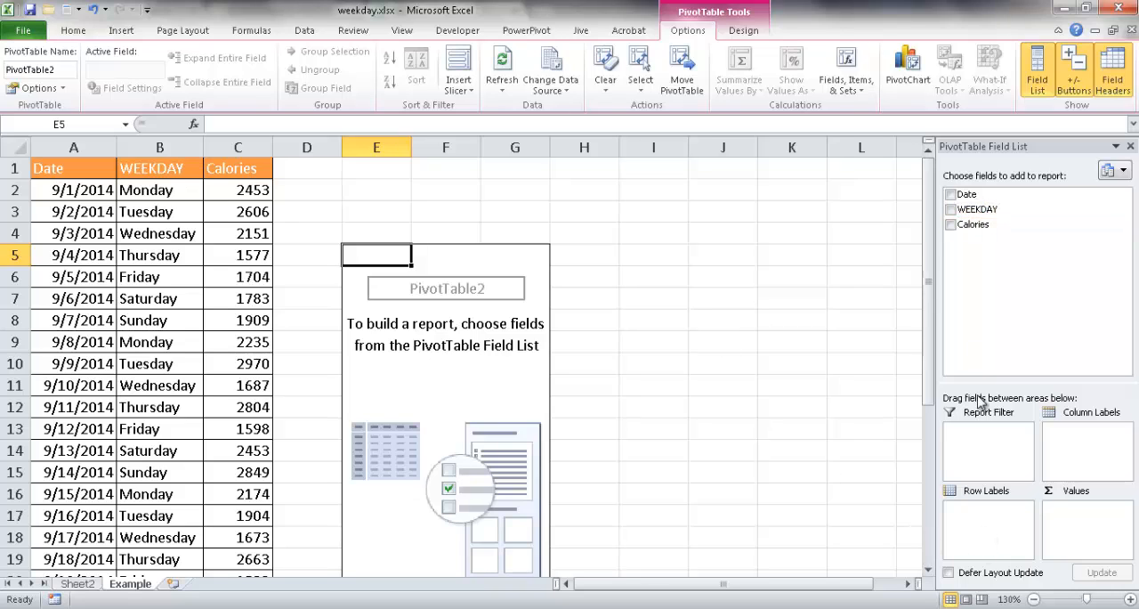
drag(977, 208, 991, 523)
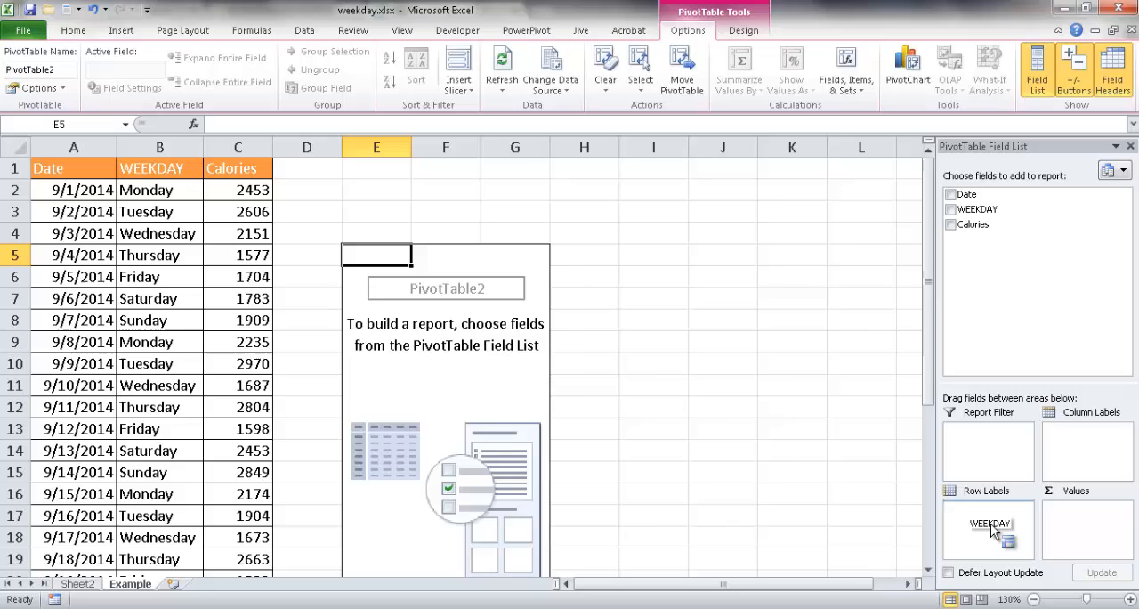
click(951, 208)
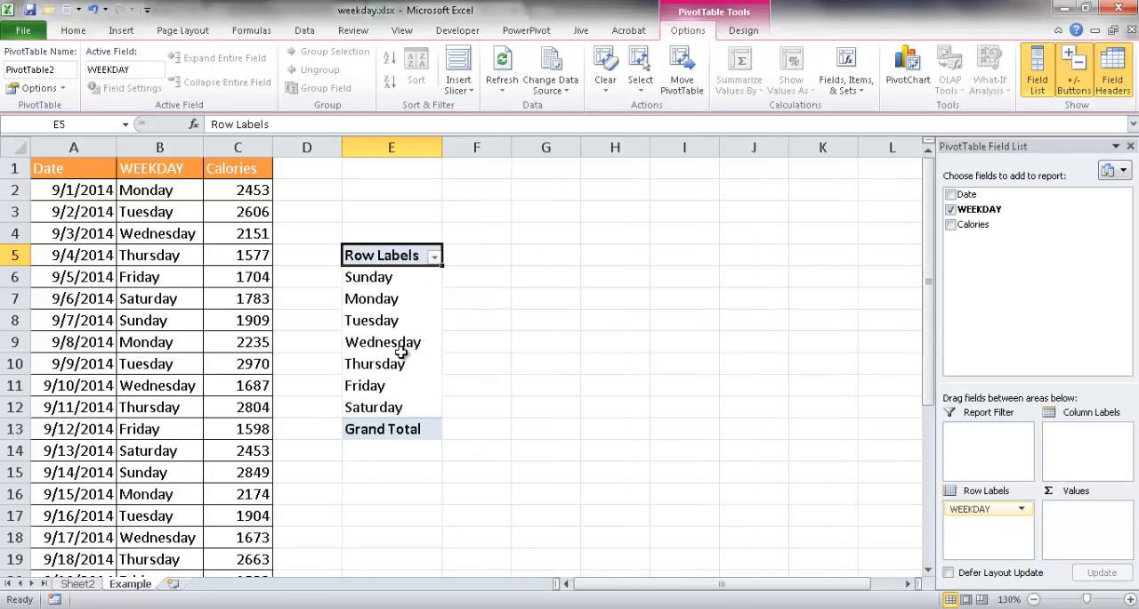
mouse_move(252, 205)
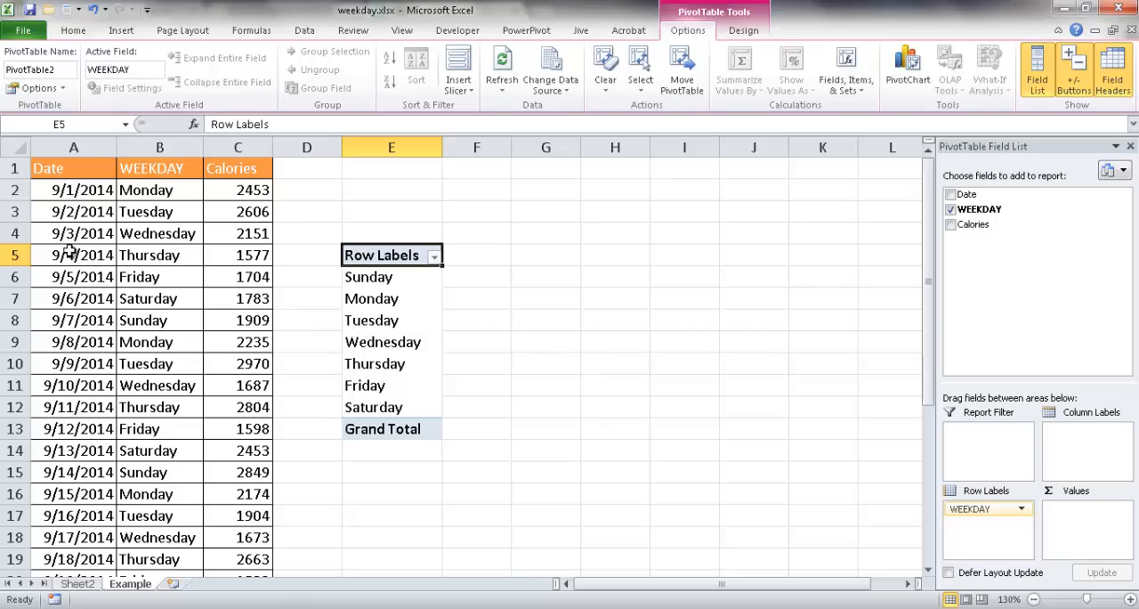
mouse_move(381, 283)
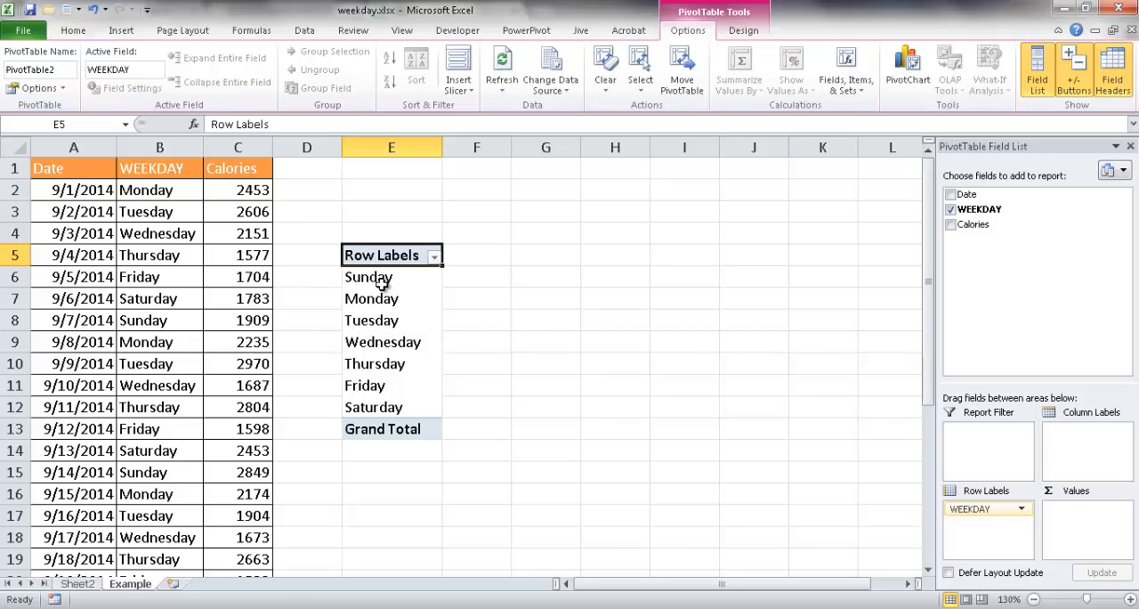
mouse_move(930, 353)
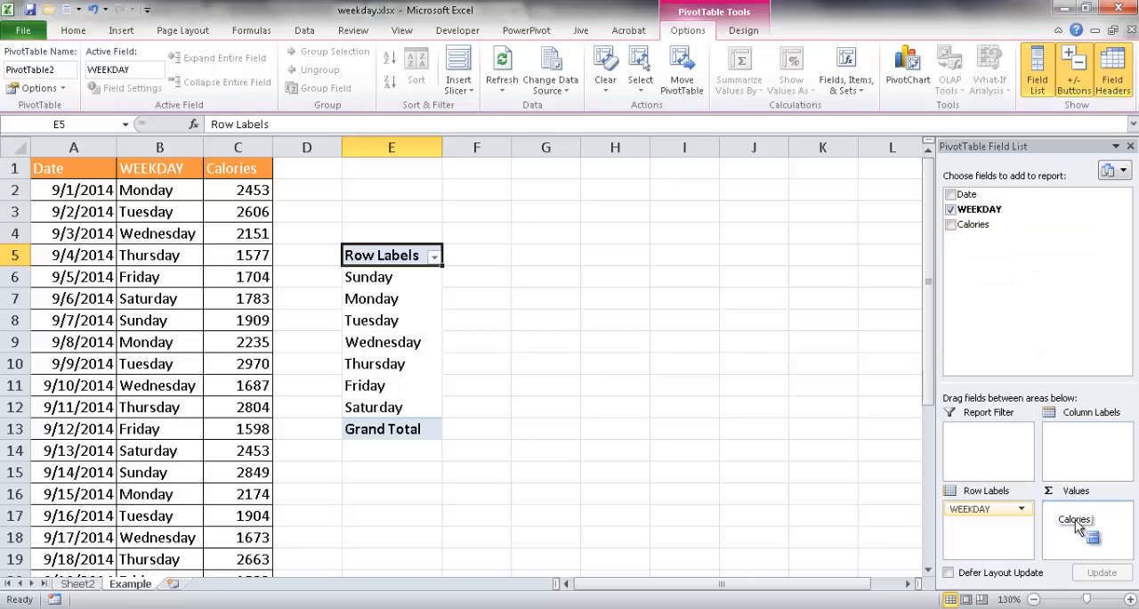
- Add Calories as summed values, giving Sunday 9616 through Saturday 9714, total 67820
click(972, 224)
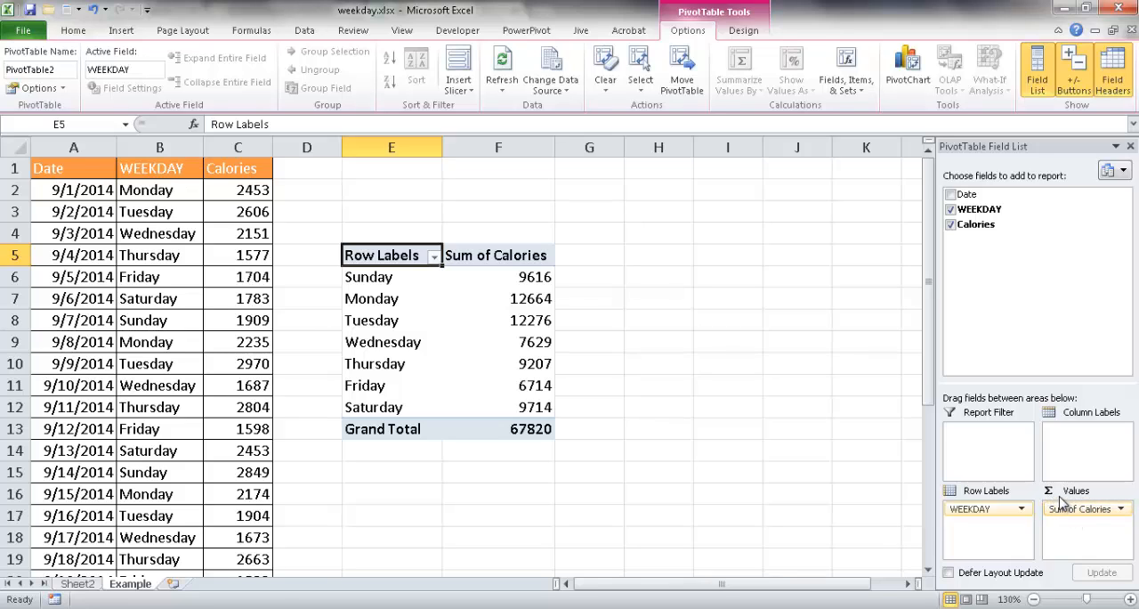
mouse_move(1103, 540)
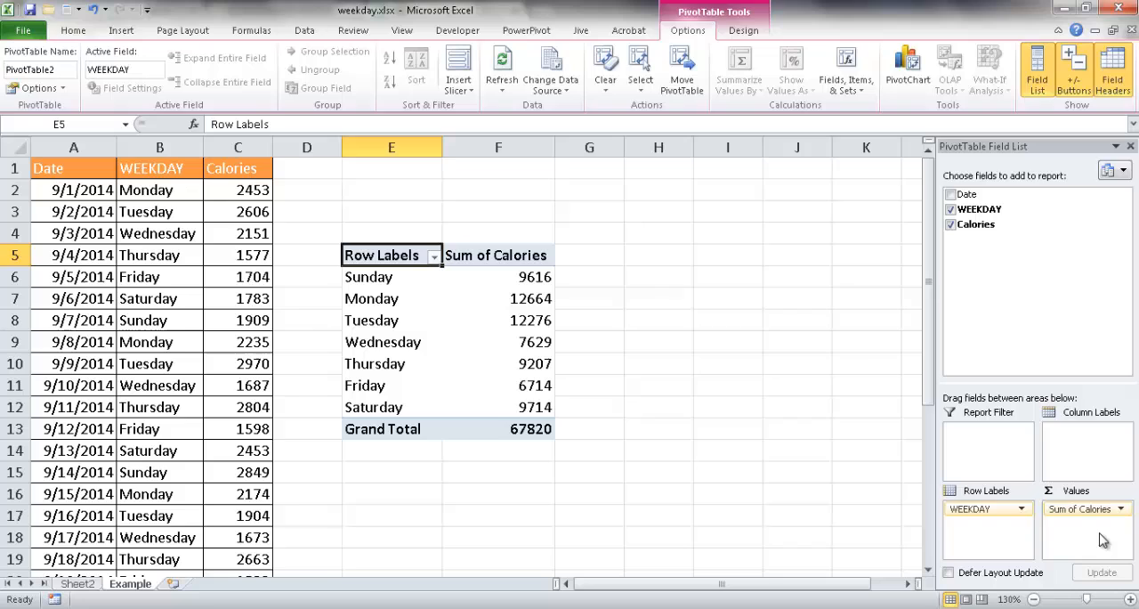
mouse_move(1090, 516)
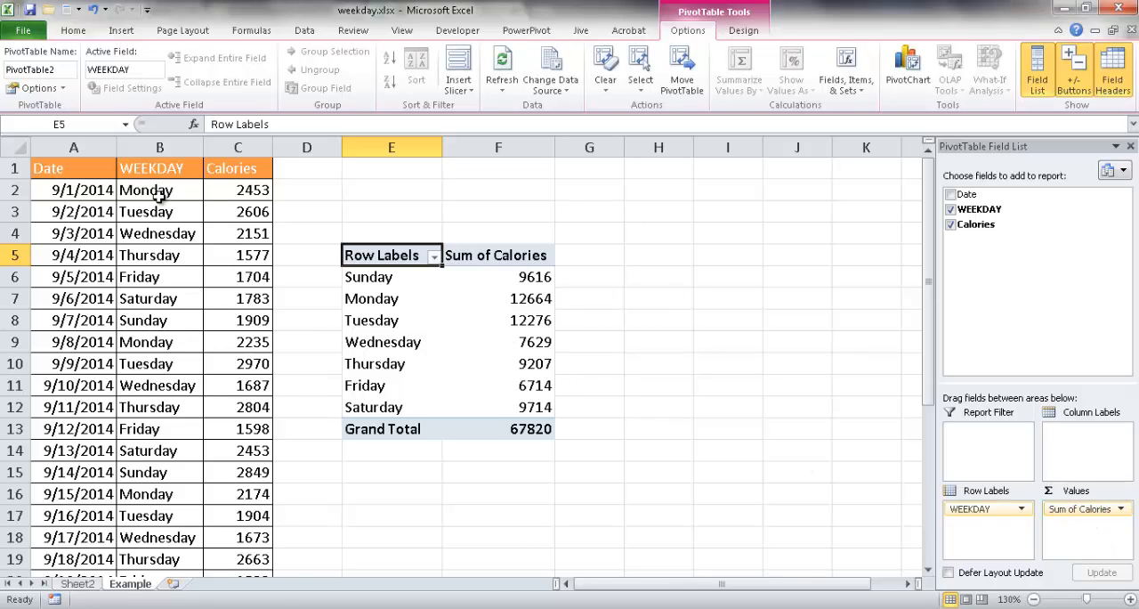
click(238, 319)
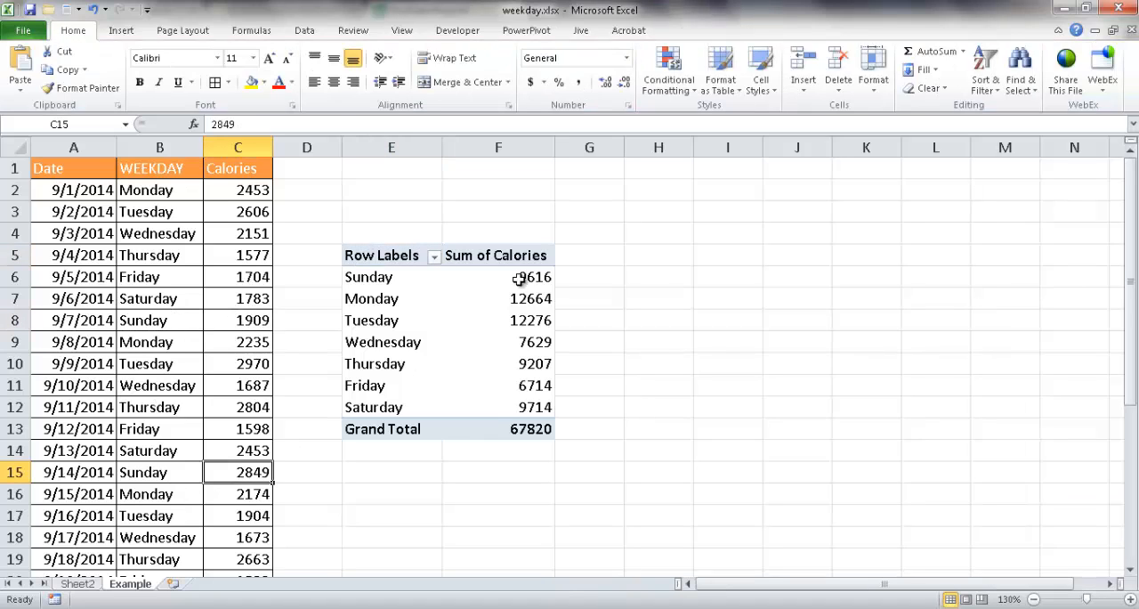
click(369, 276)
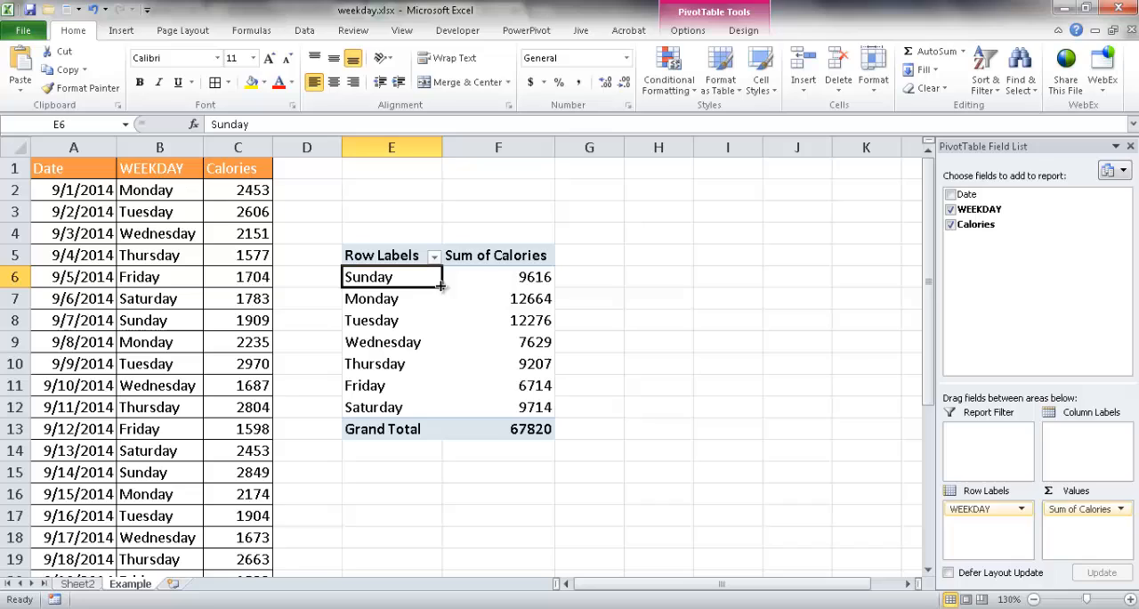
mouse_move(454, 341)
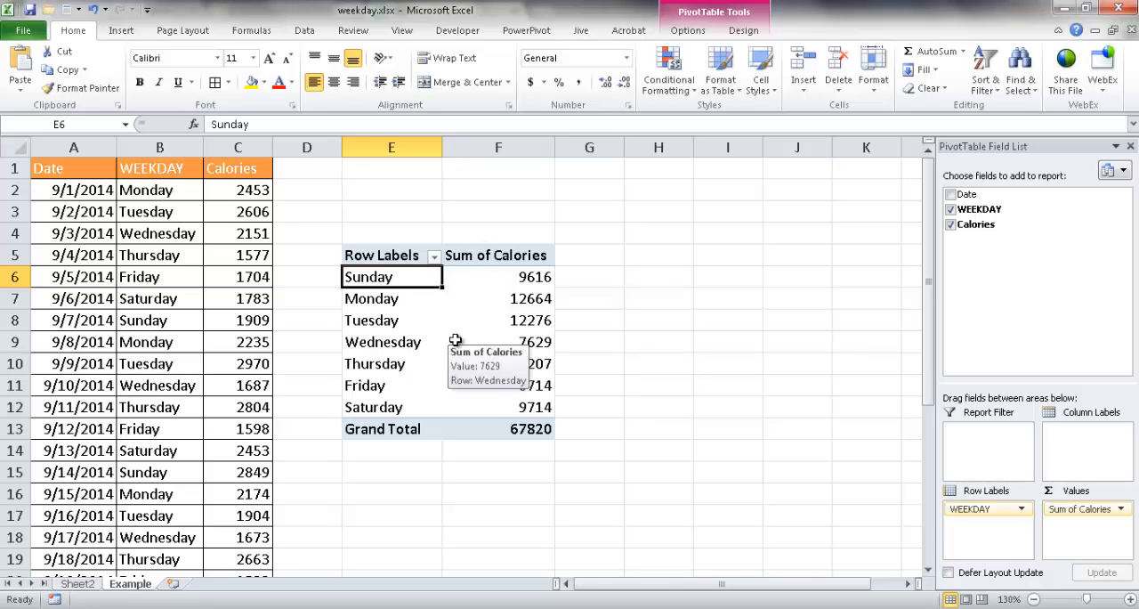
mouse_move(511, 255)
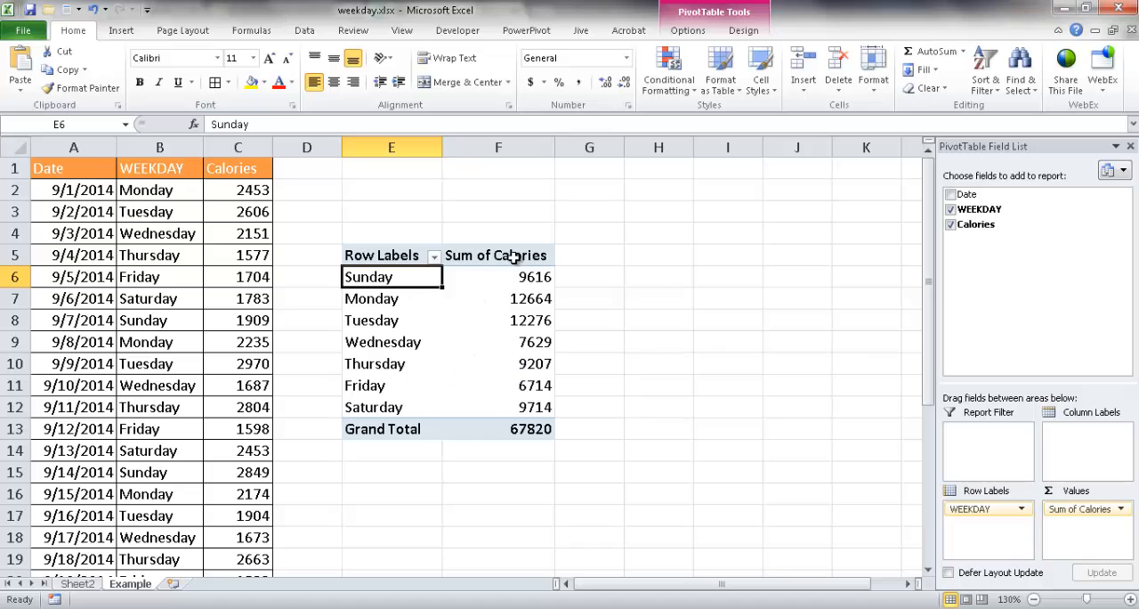
click(687, 30)
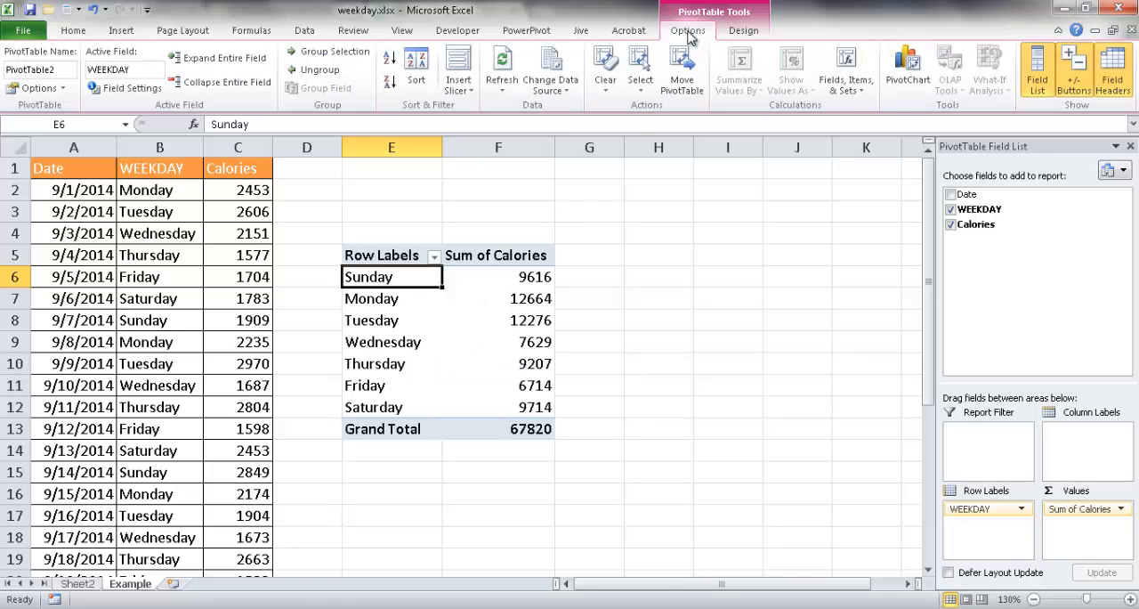
- Insert a Clustered Column PivotChart of summed Calories for Sunday through Saturday
click(907, 67)
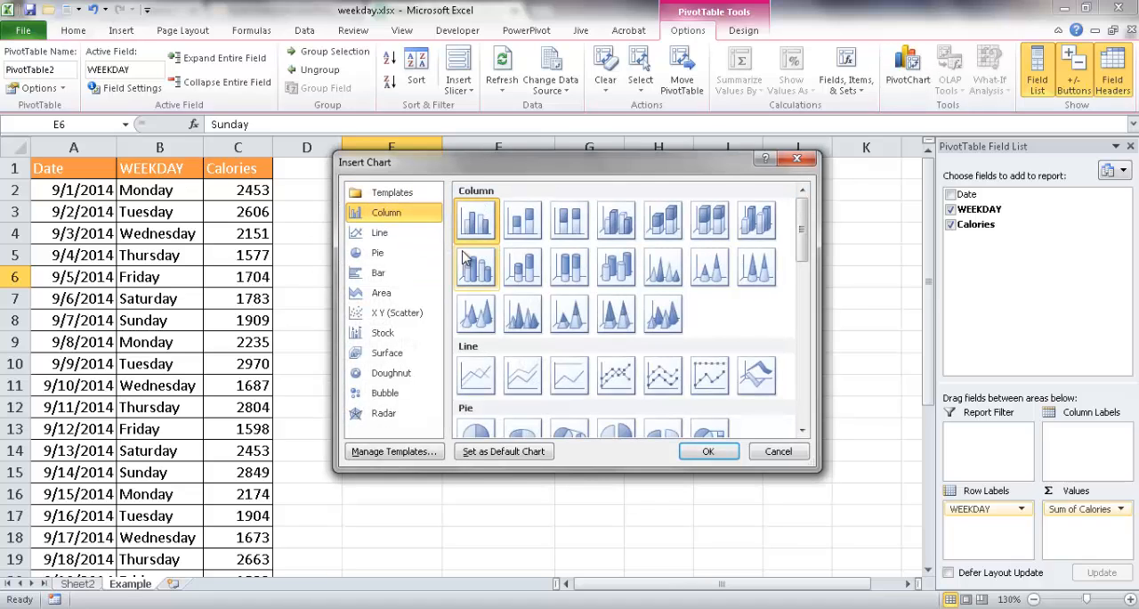
mouse_move(475, 220)
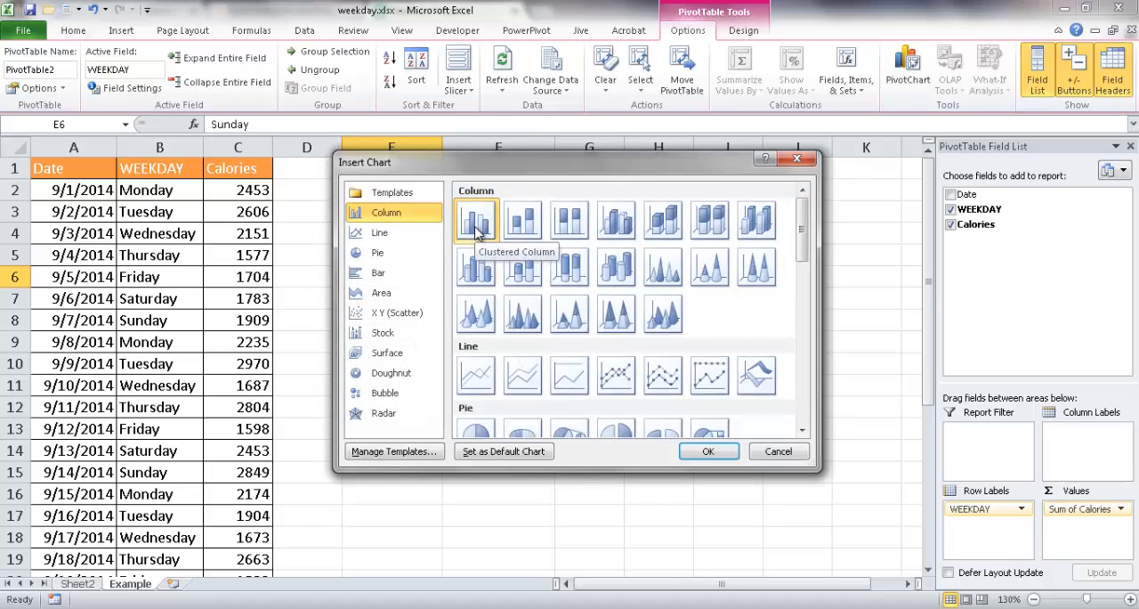
click(708, 452)
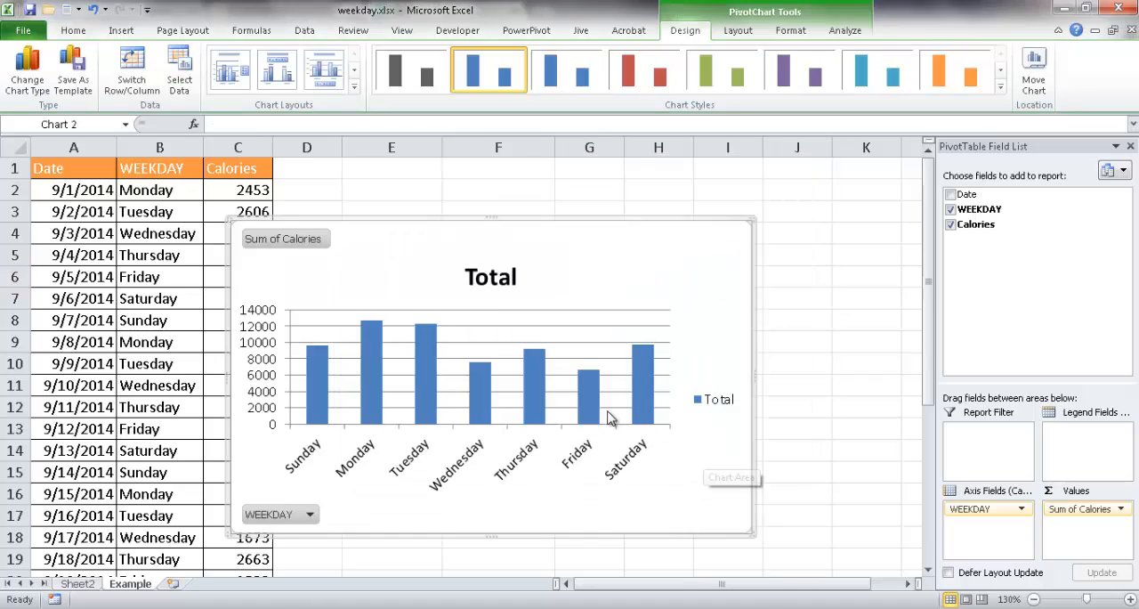
mouse_move(495, 416)
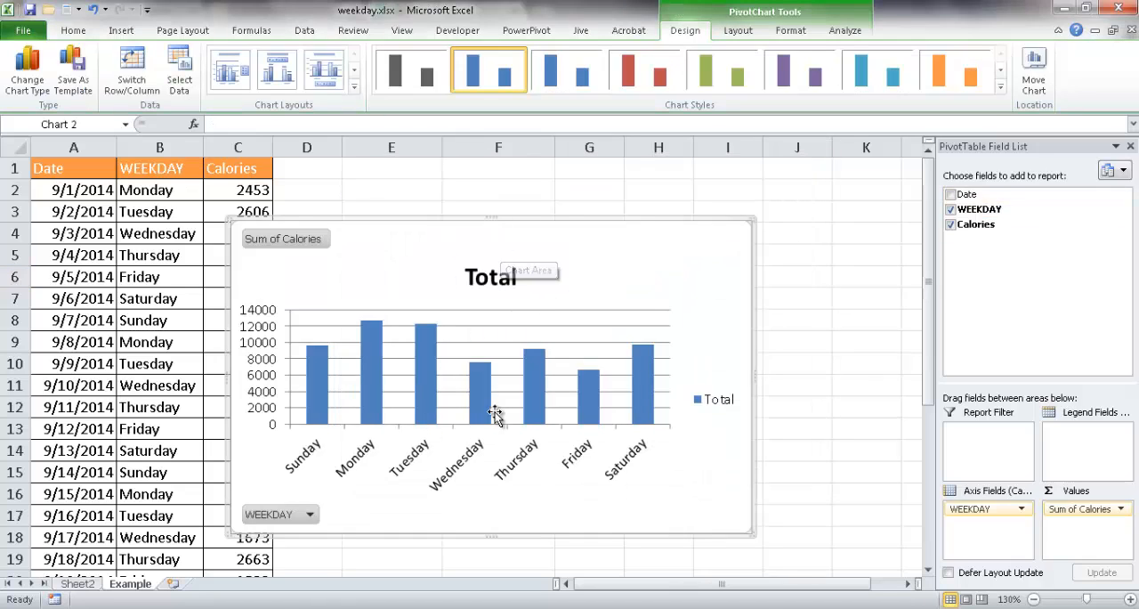
mouse_move(1033, 151)
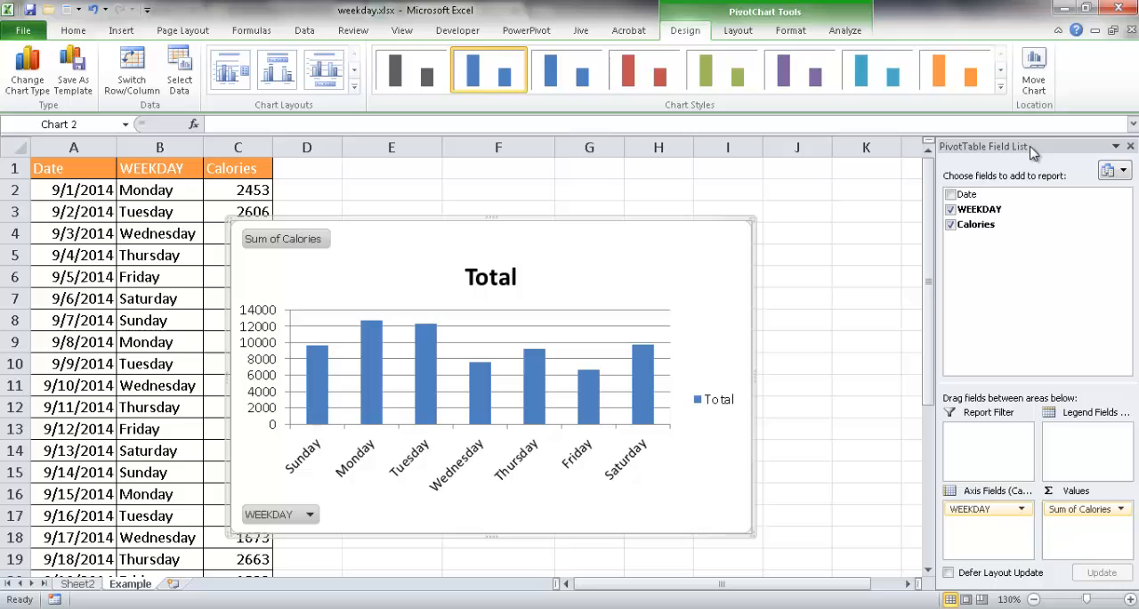
mouse_move(1103, 151)
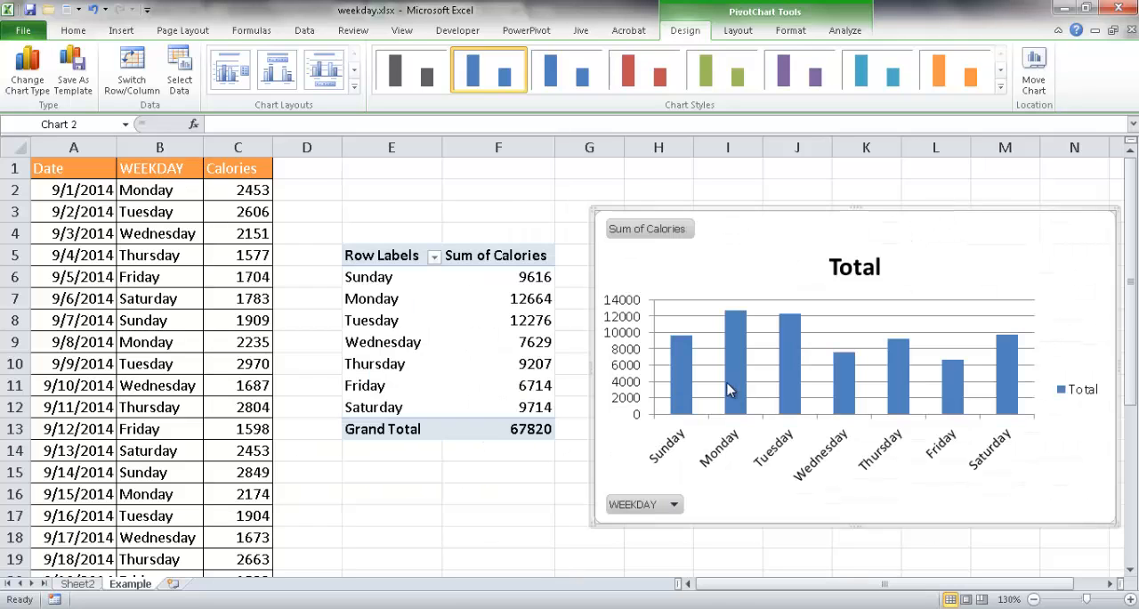
mouse_move(667, 388)
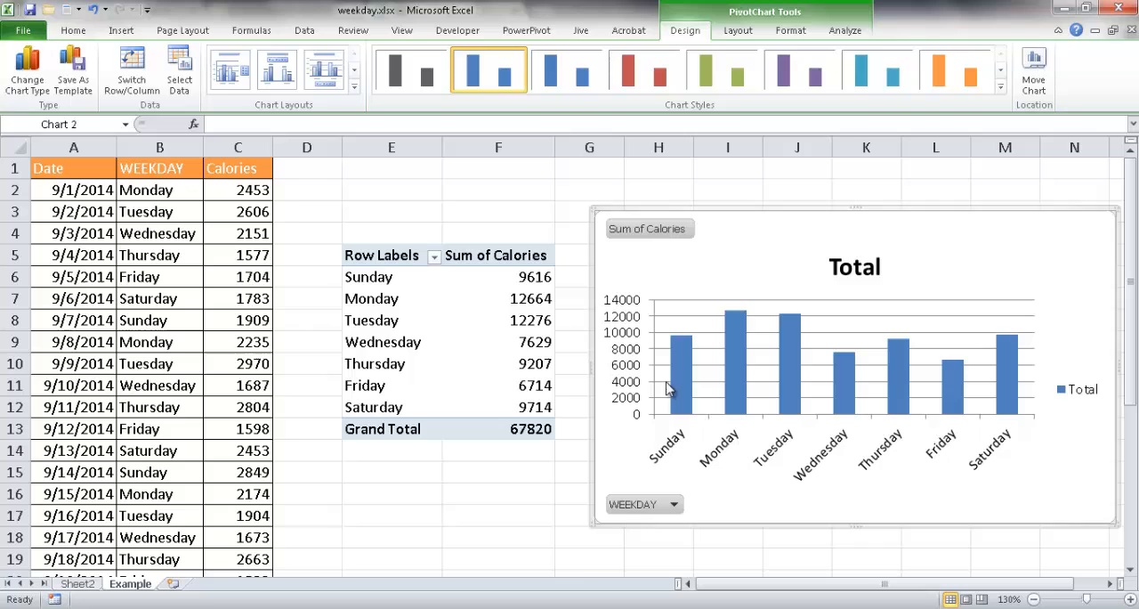
mouse_move(683, 385)
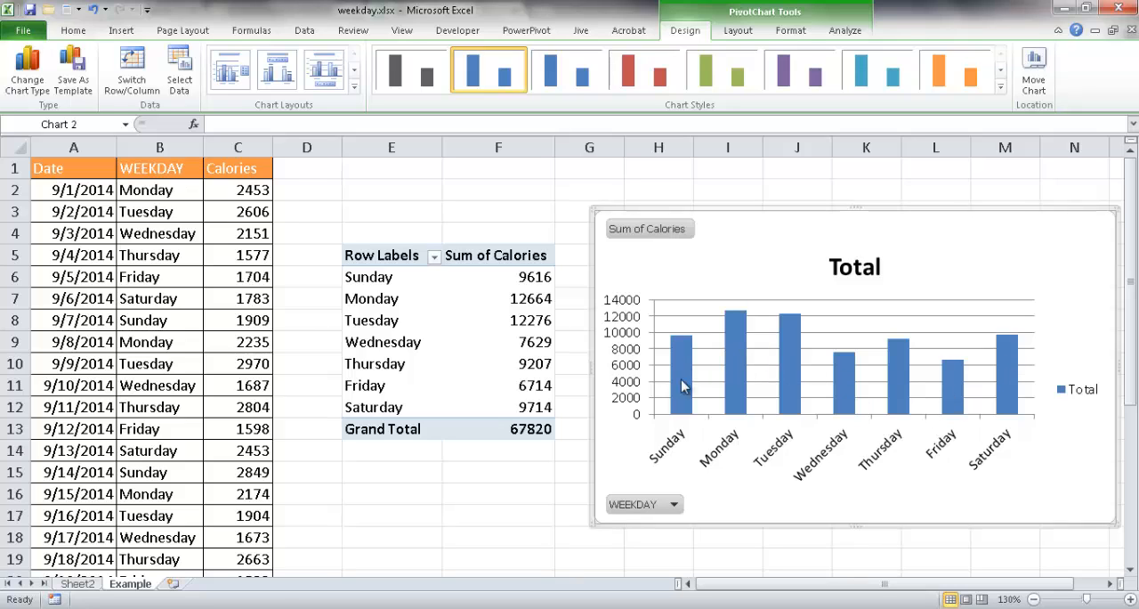
mouse_move(697, 358)
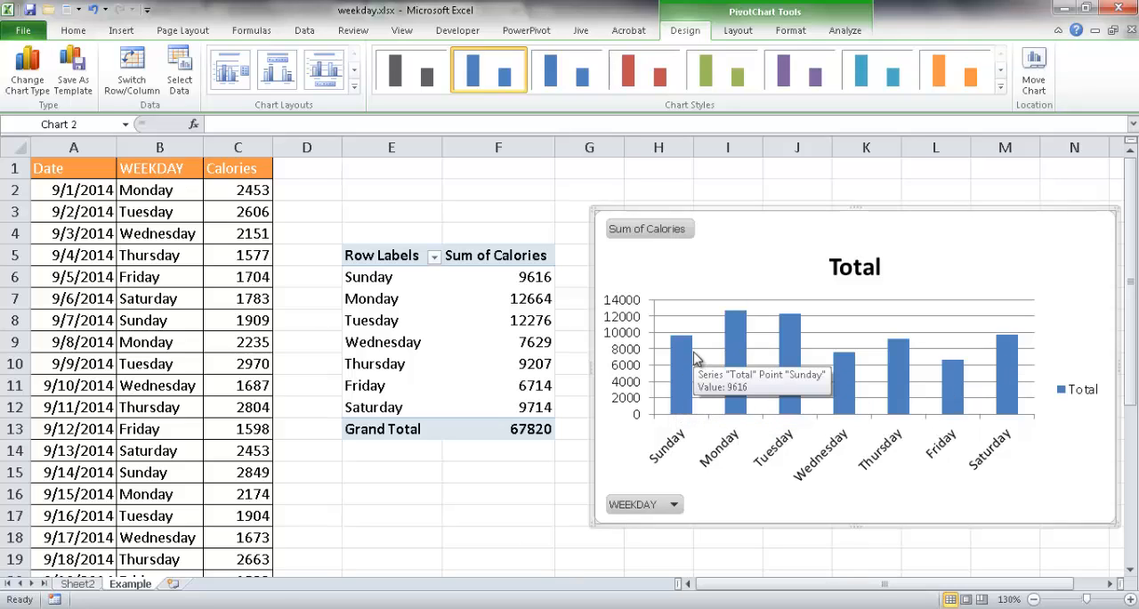
mouse_move(817, 425)
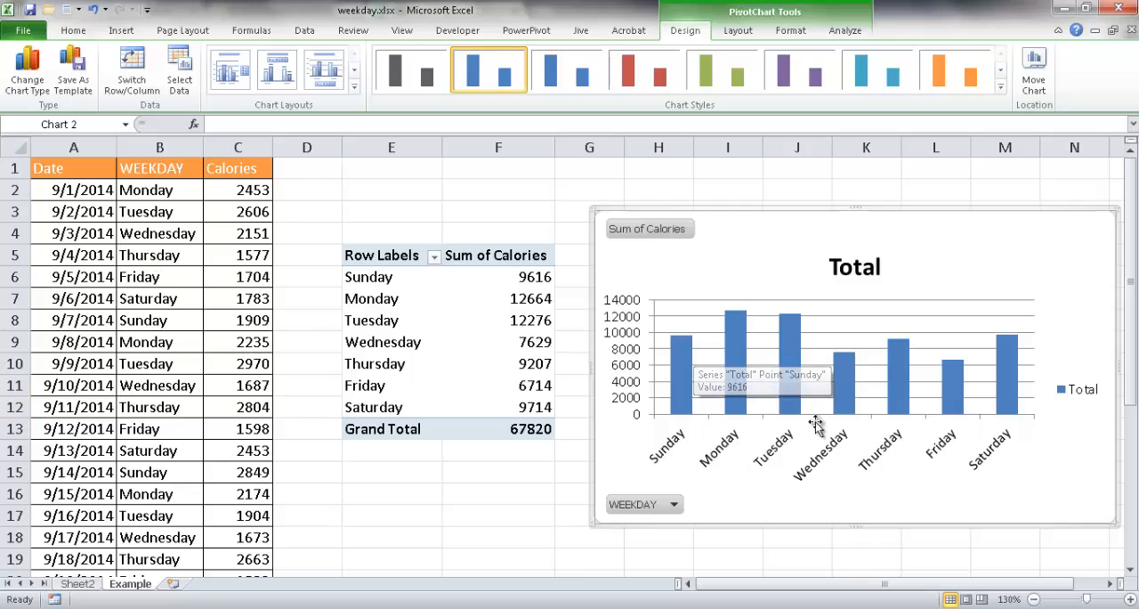
mouse_move(1047, 374)
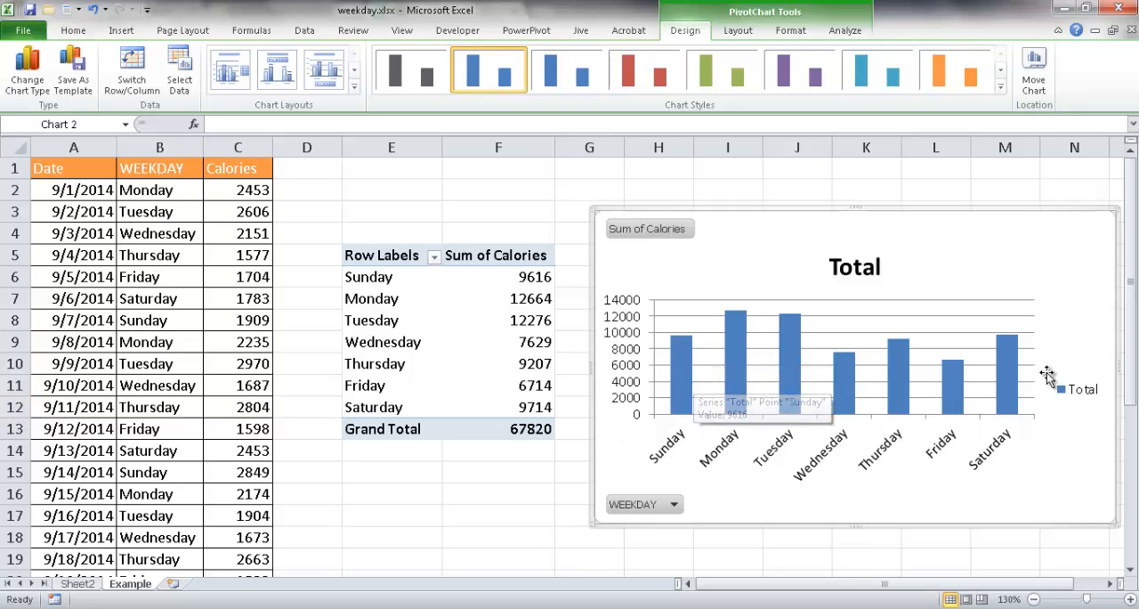
mouse_move(847, 341)
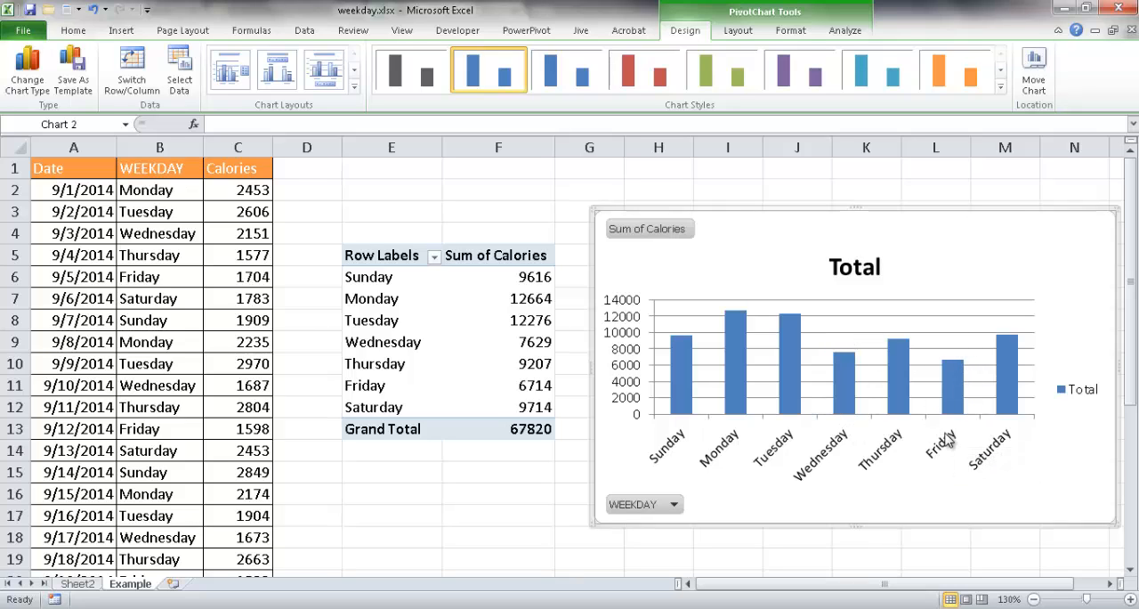
mouse_move(877, 412)
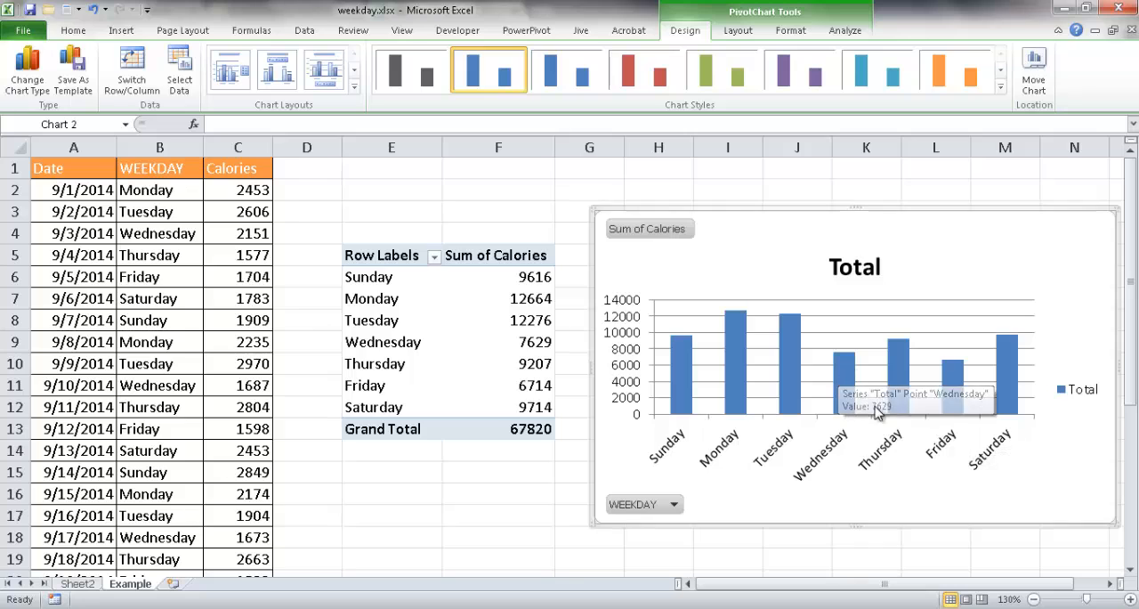
mouse_move(952, 398)
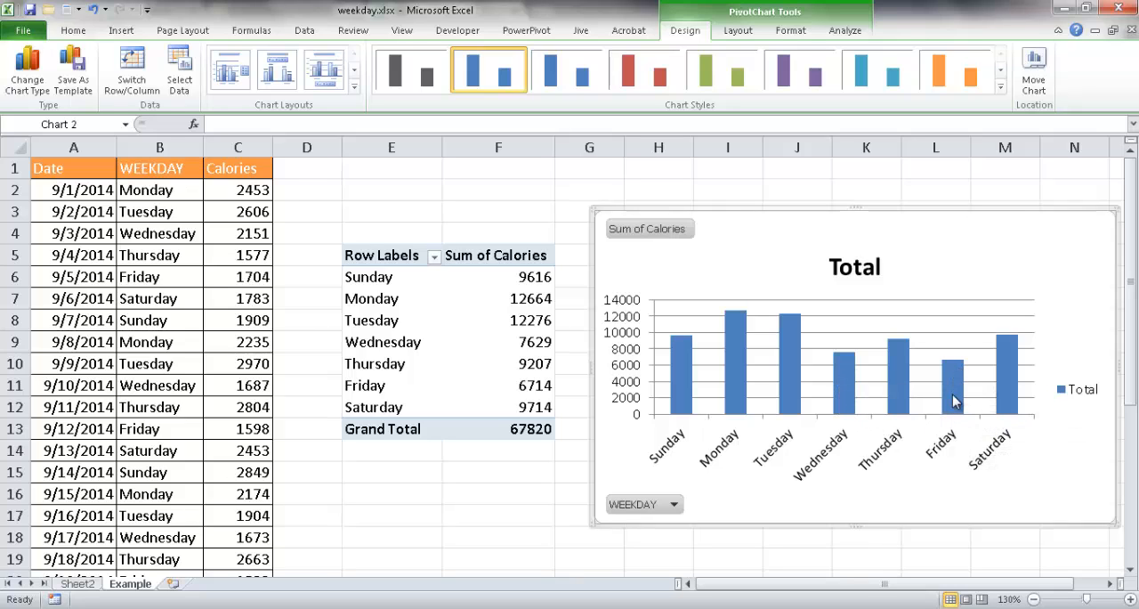
mouse_move(952, 391)
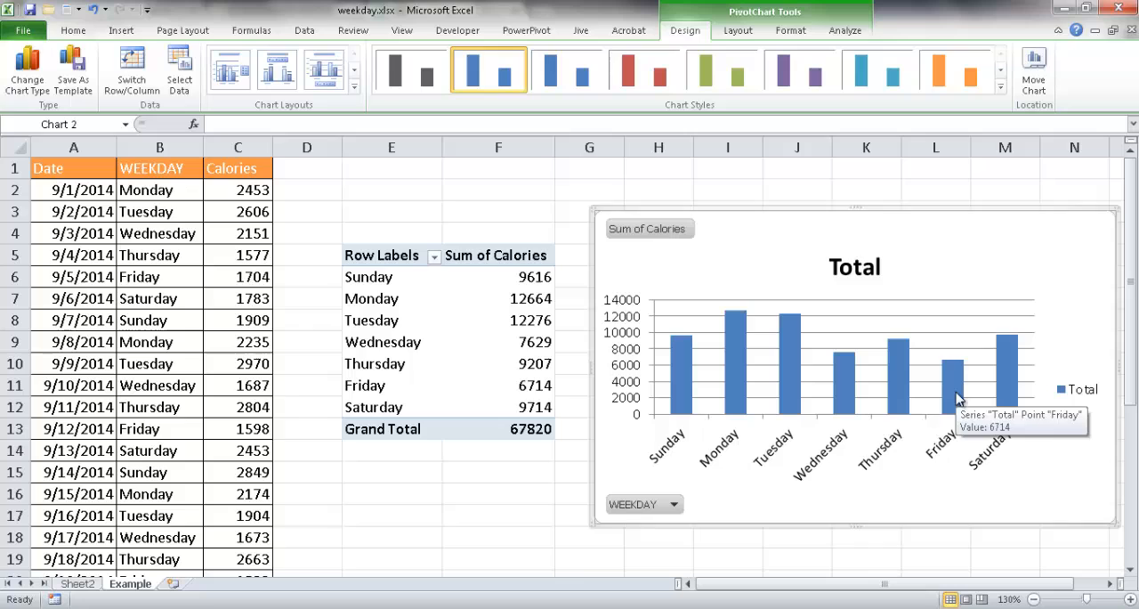
mouse_move(897, 389)
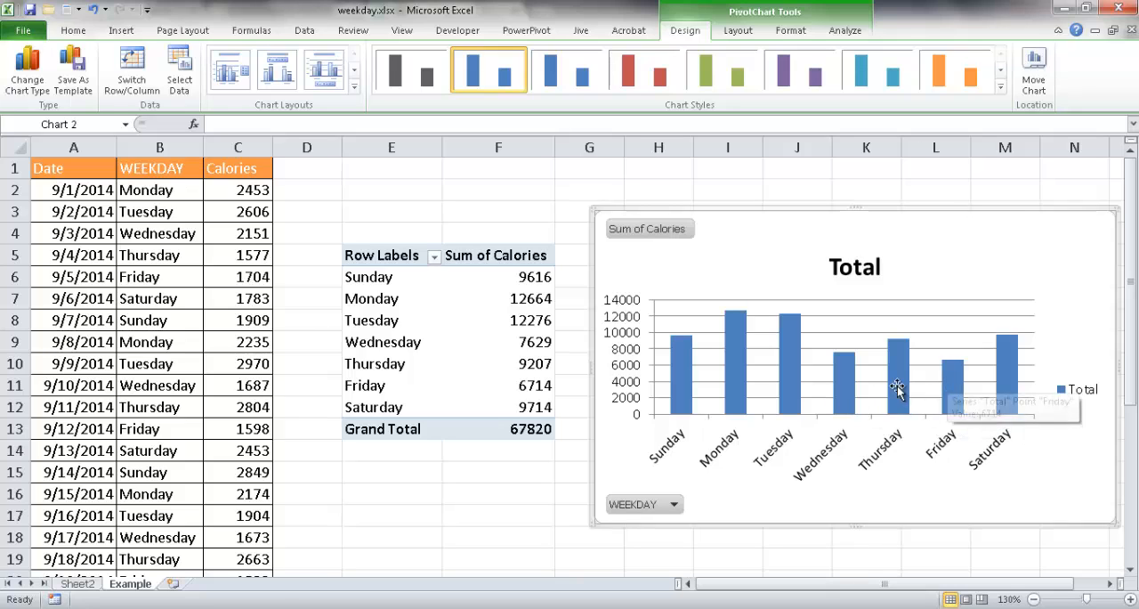
mouse_move(953, 454)
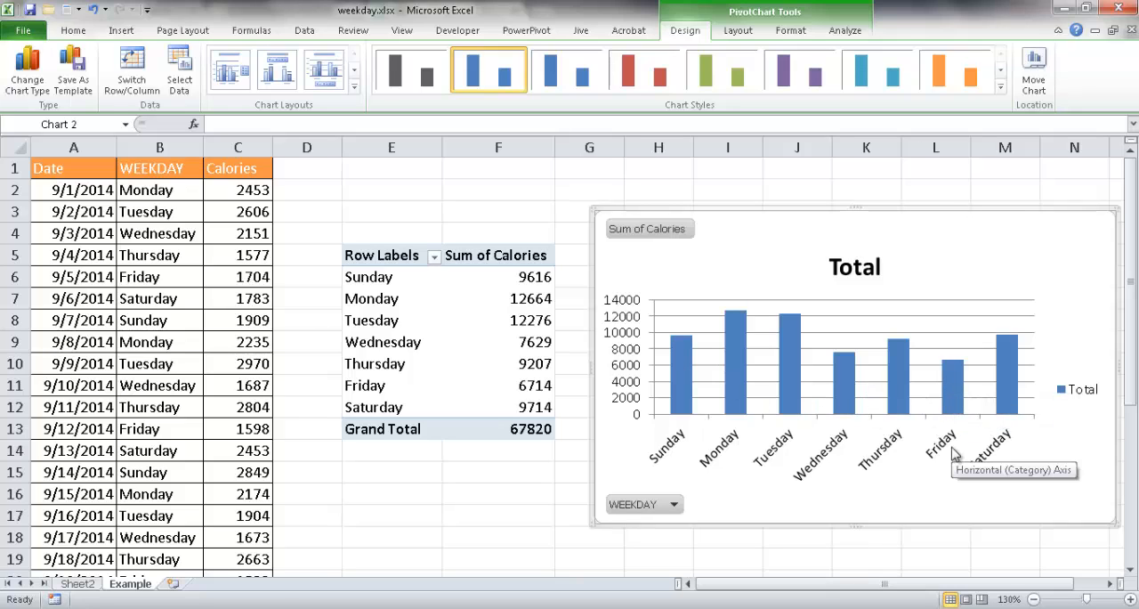
mouse_move(787, 390)
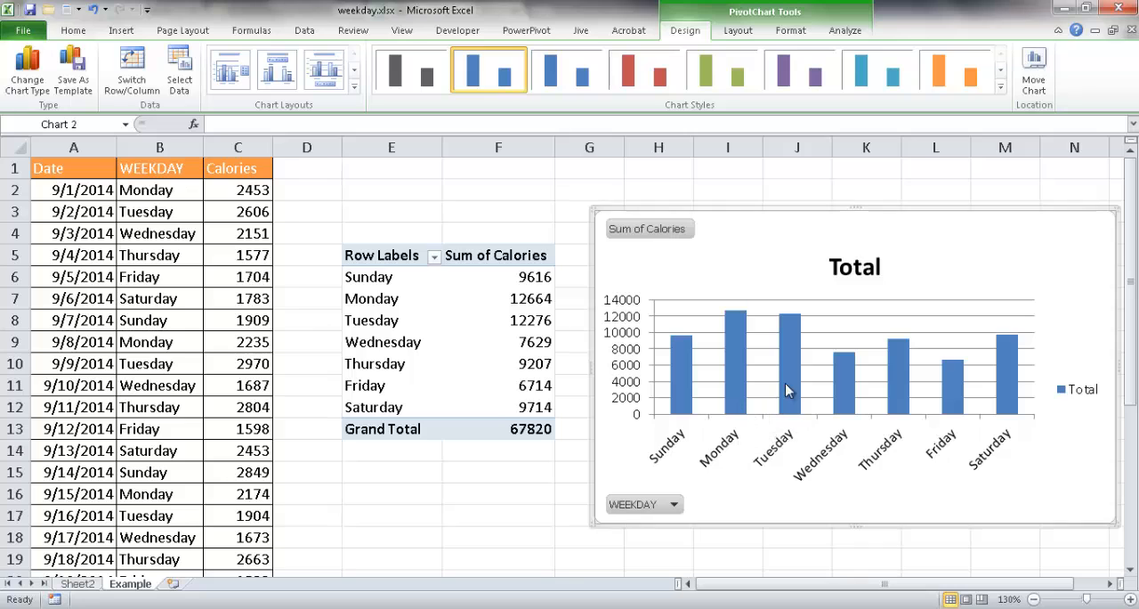
mouse_move(728, 381)
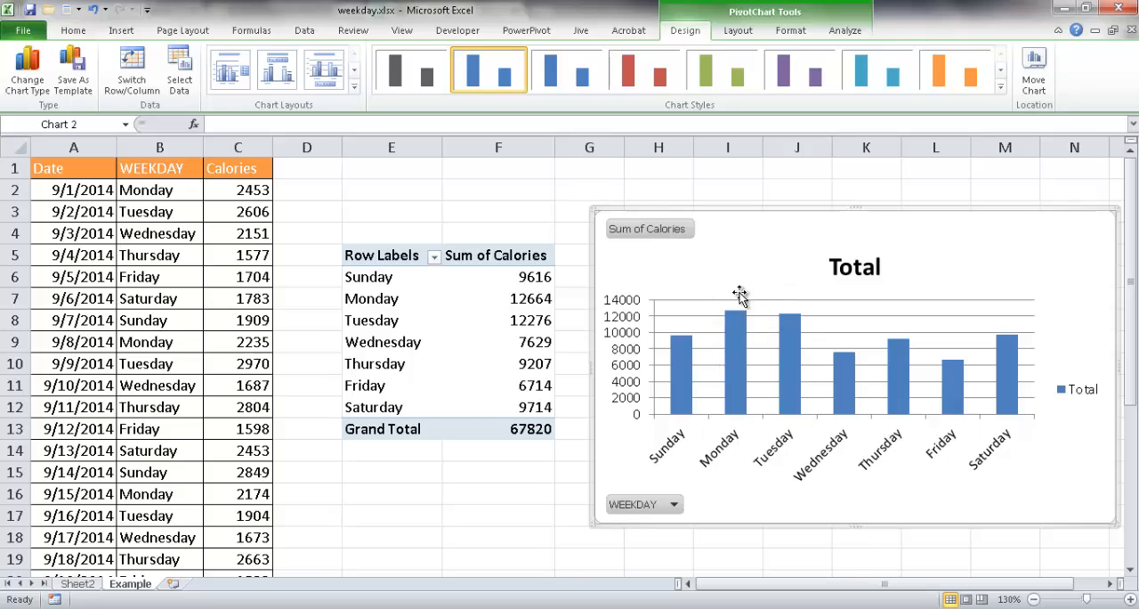
mouse_move(725, 456)
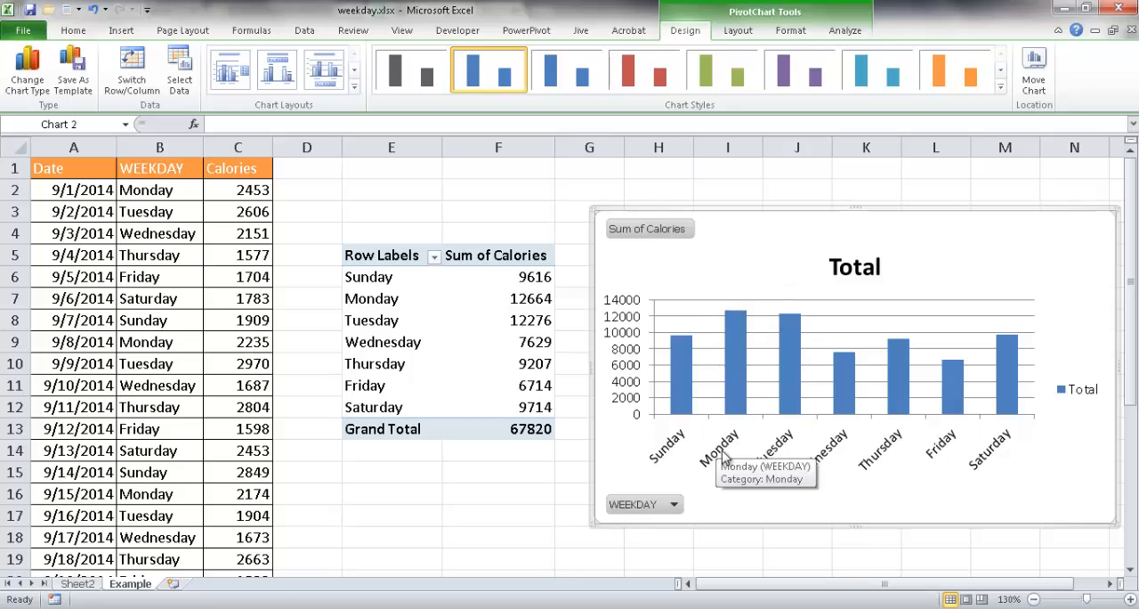
mouse_move(841, 511)
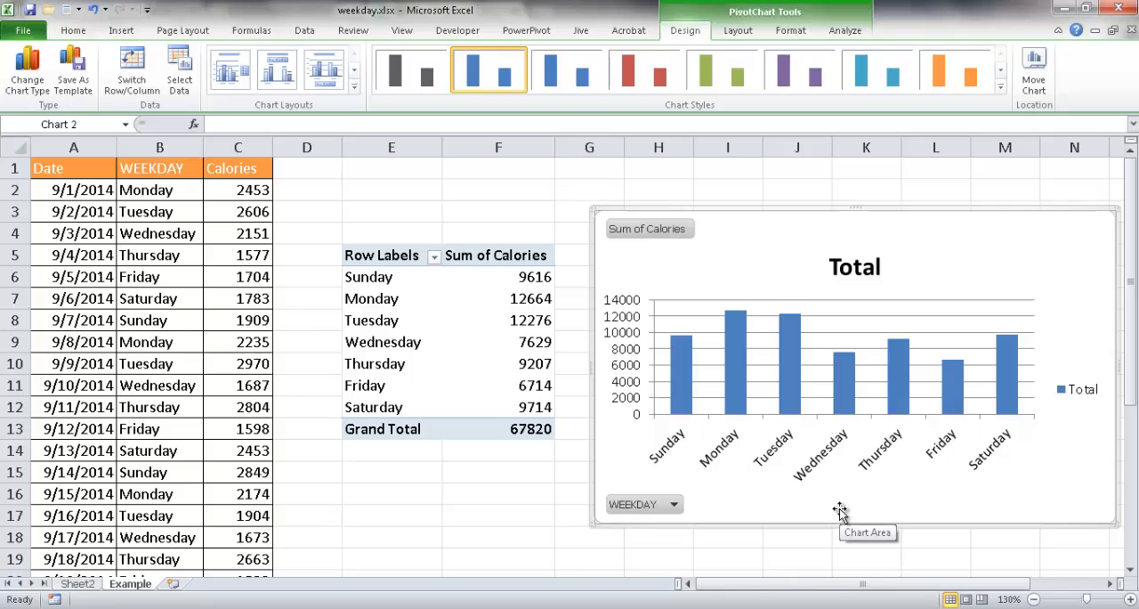
mouse_move(768, 436)
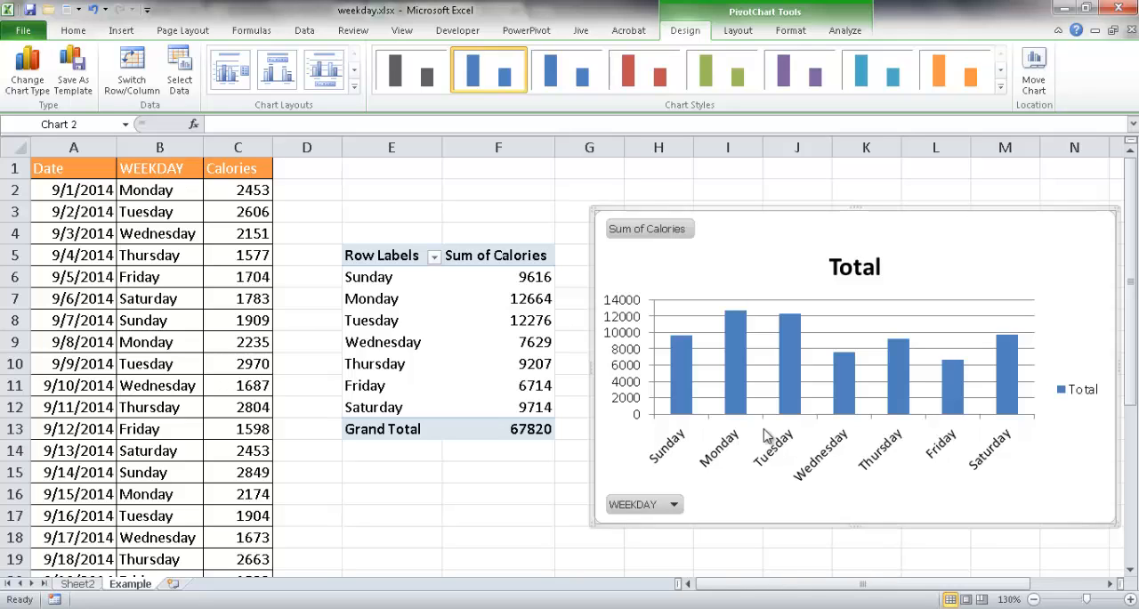
mouse_move(766, 214)
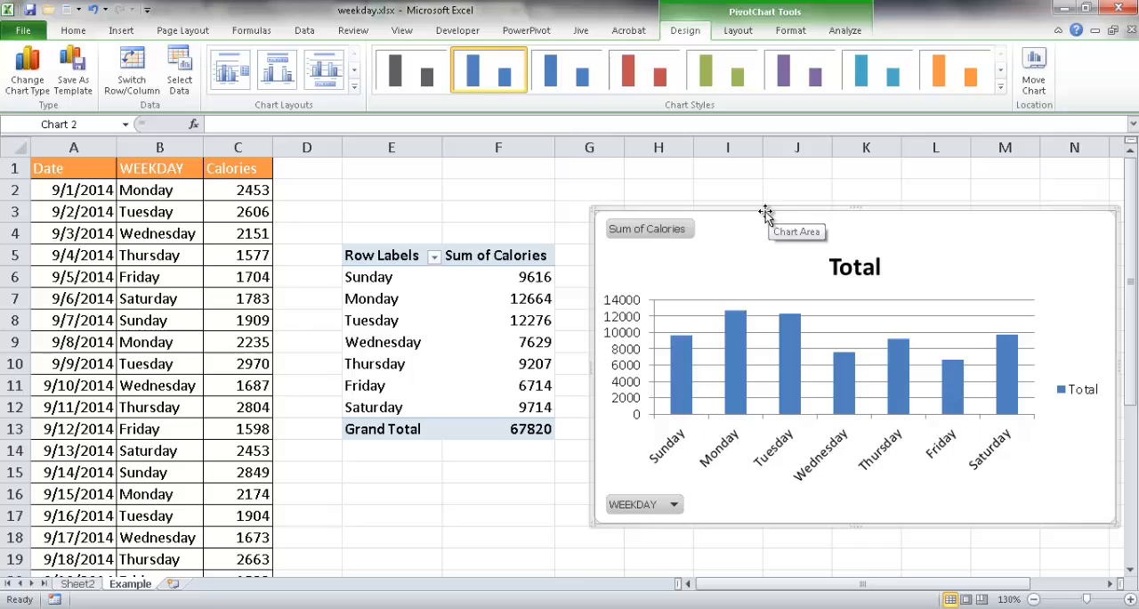
mouse_move(891, 431)
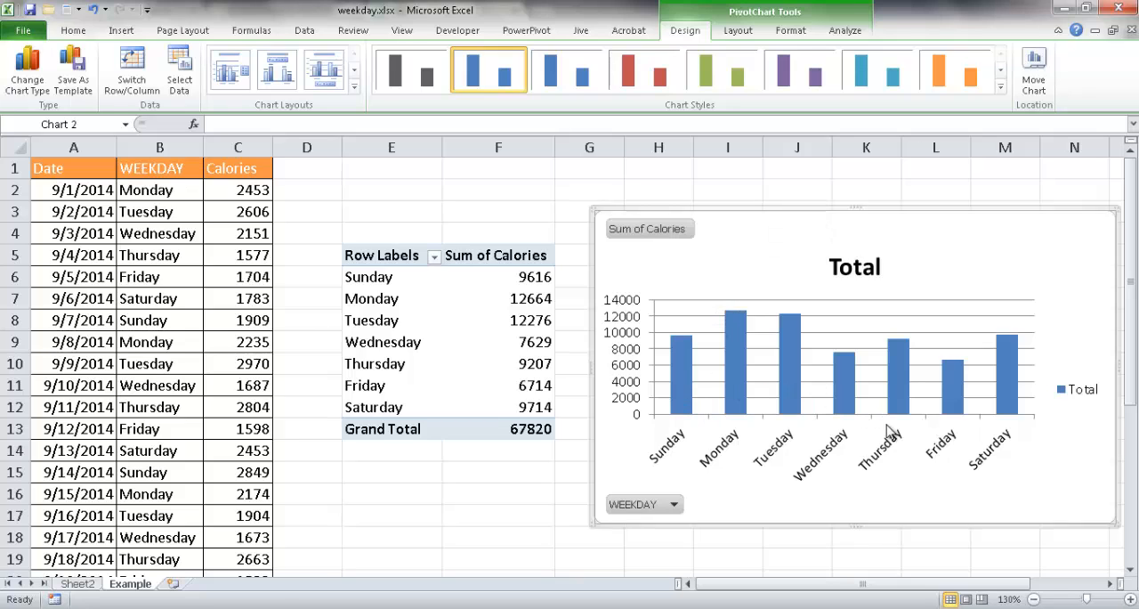
mouse_move(657, 424)
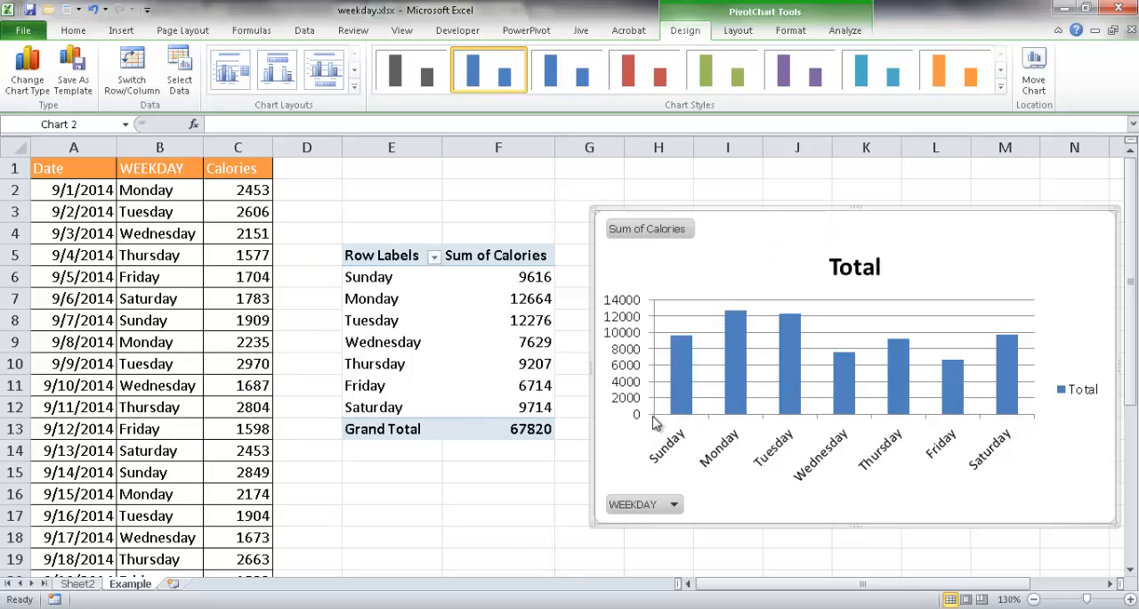
mouse_move(800, 292)
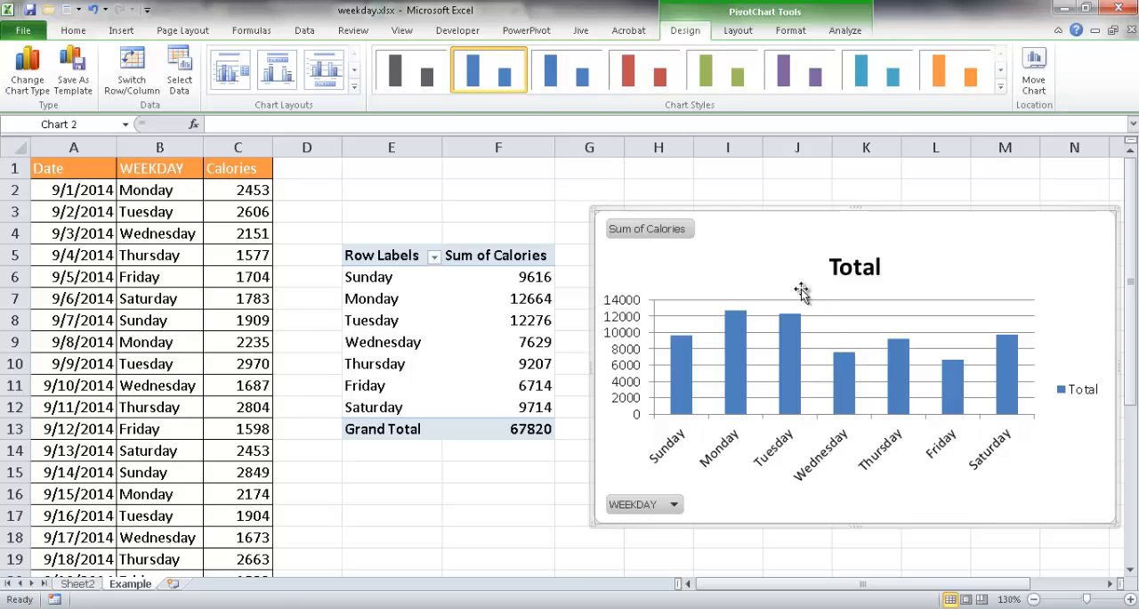
mouse_move(872, 407)
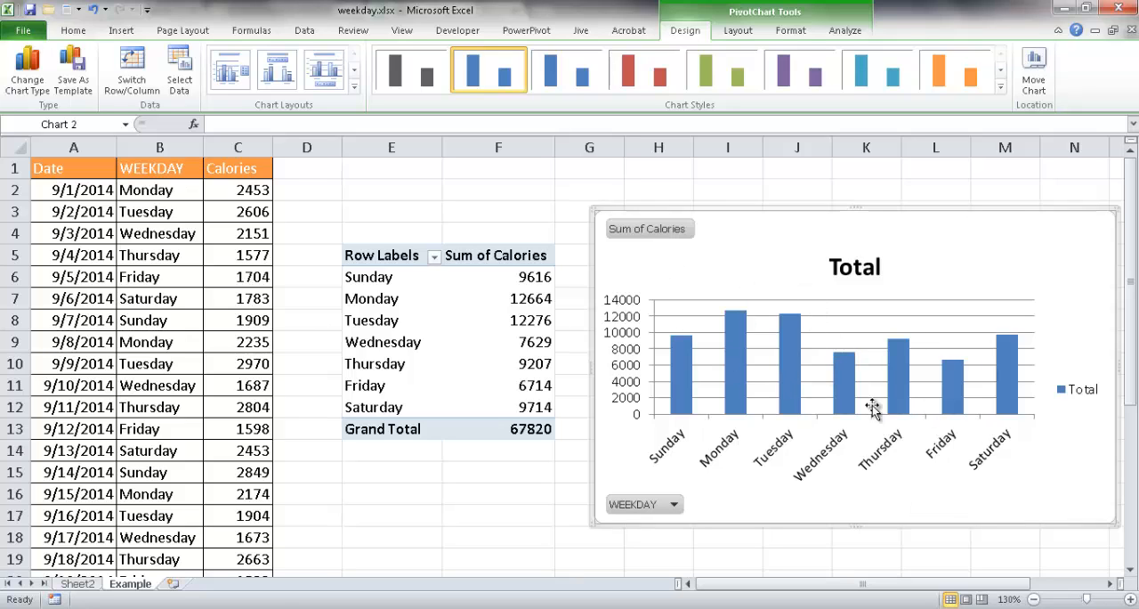
mouse_move(790, 383)
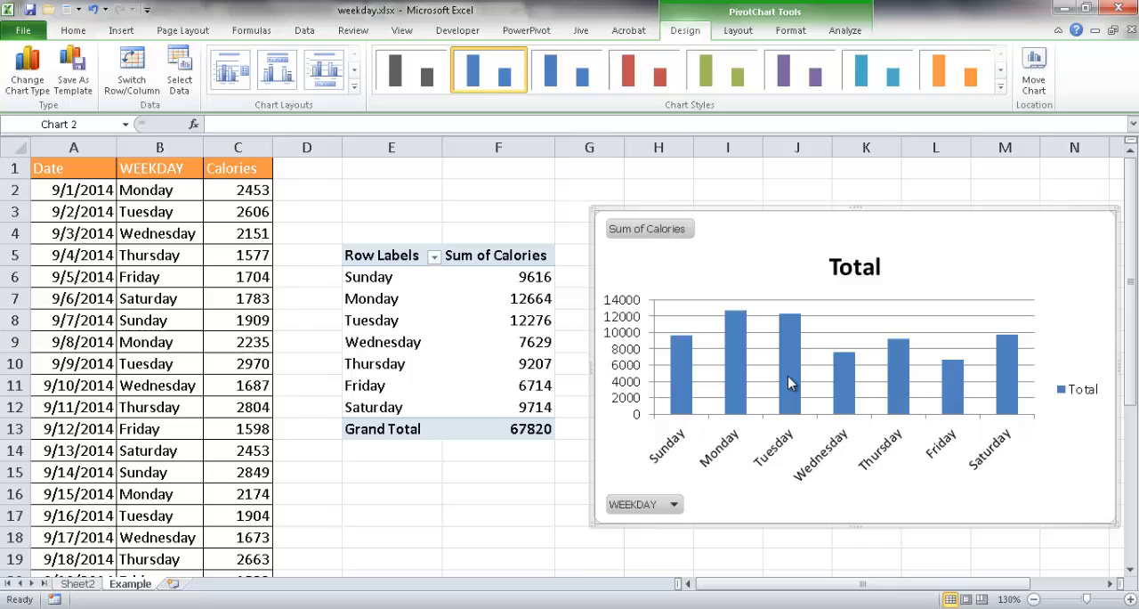
mouse_move(742, 380)
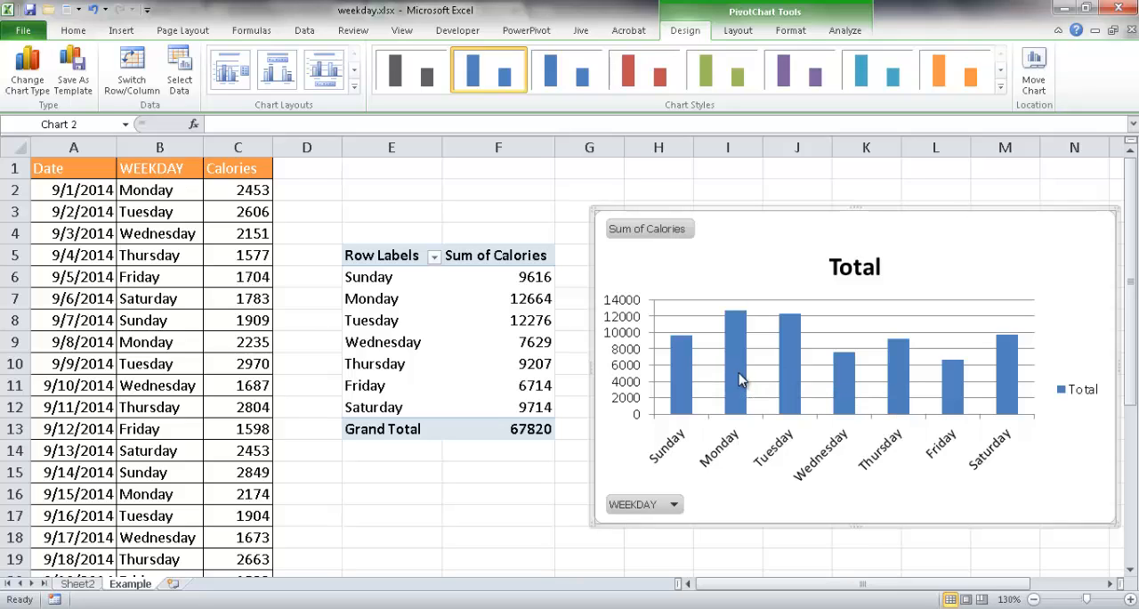
mouse_move(796, 384)
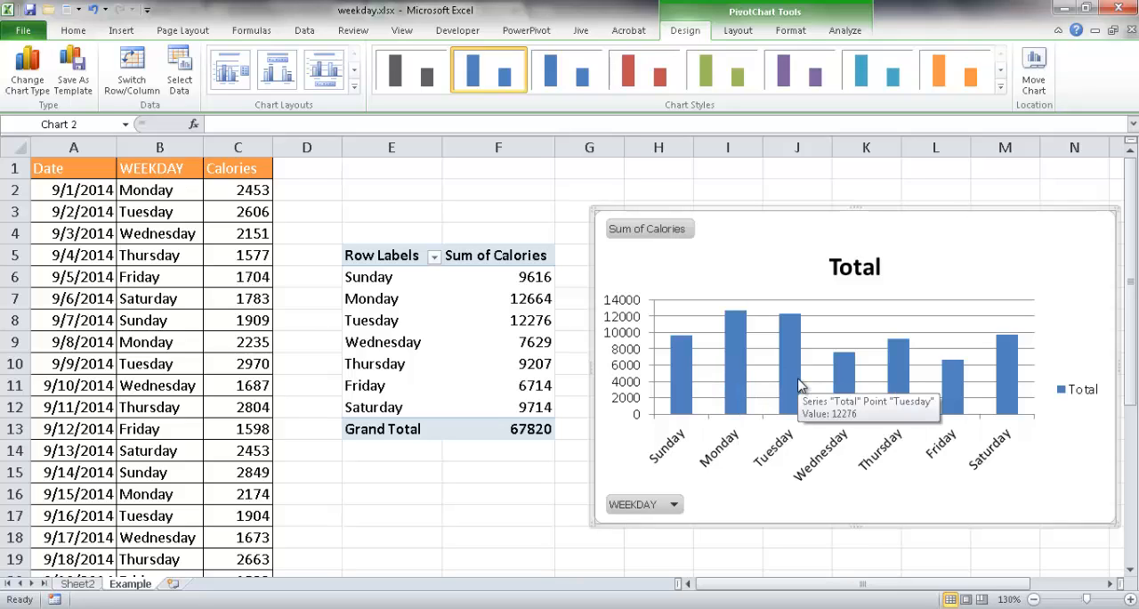